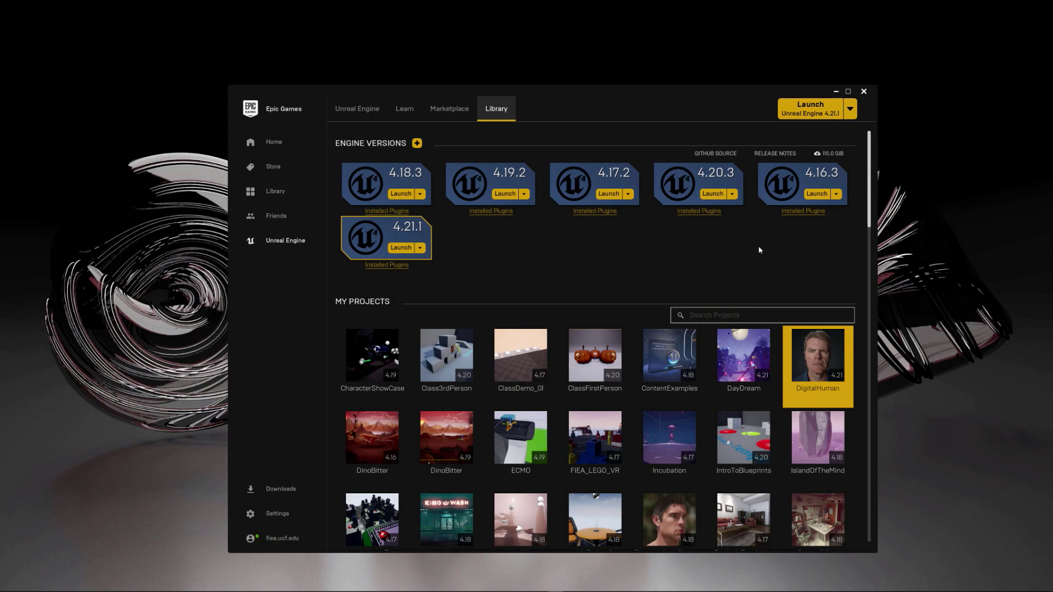
mouse_move(685, 261)
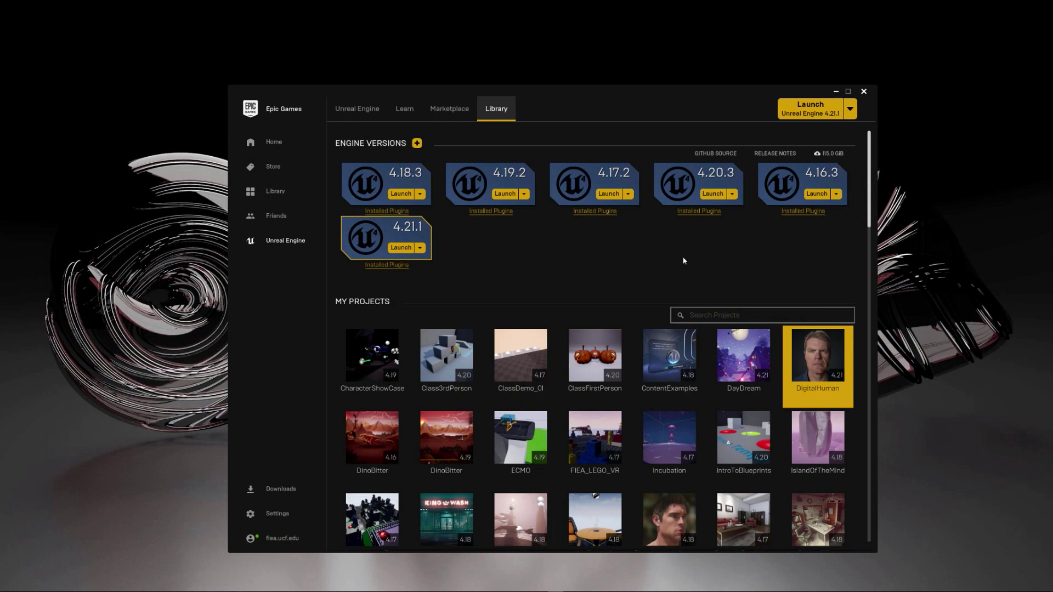
mouse_move(462, 121)
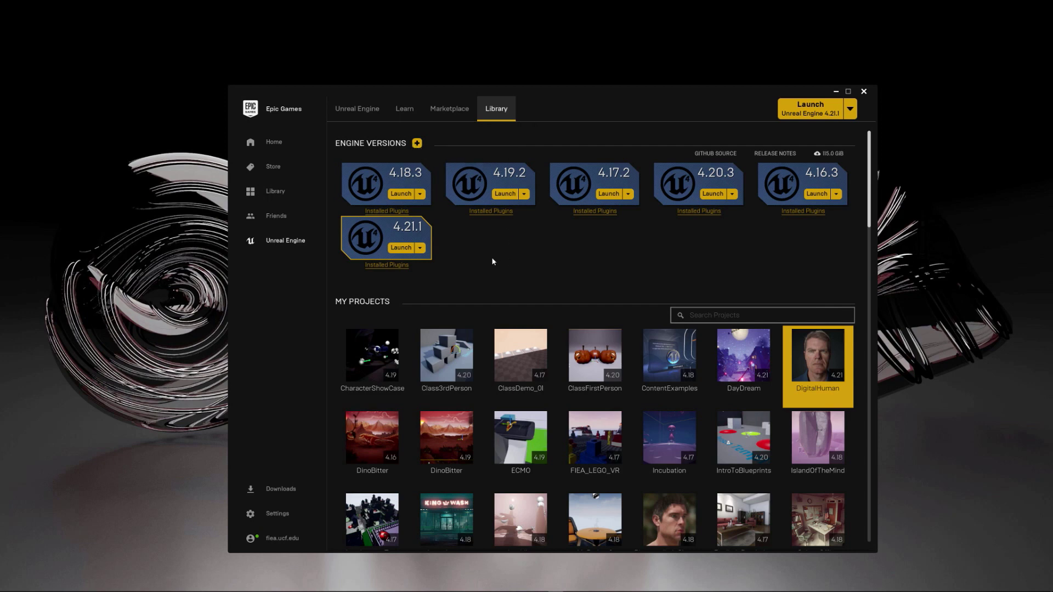
mouse_move(473, 237)
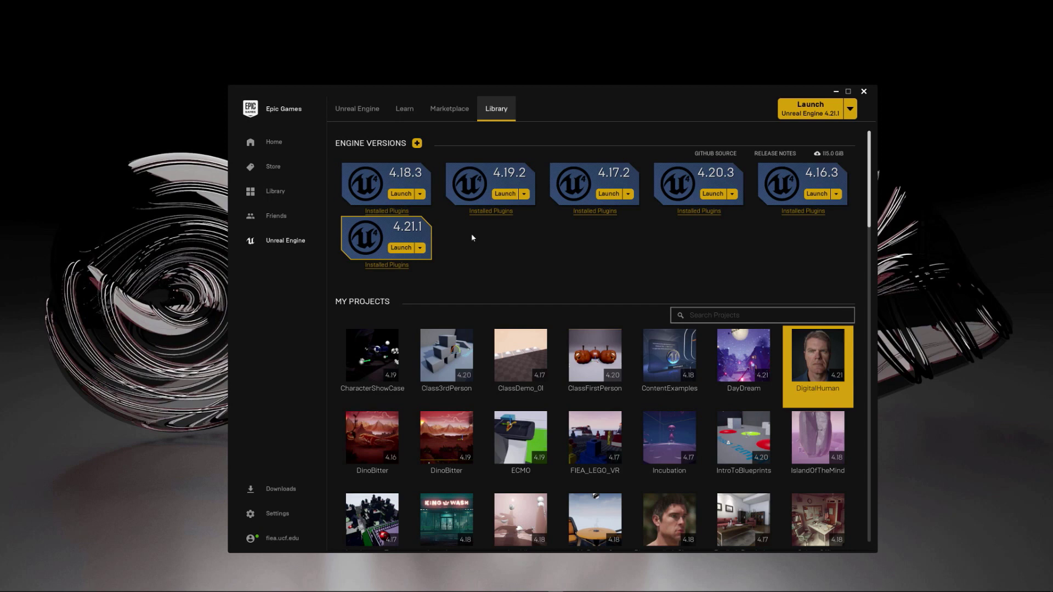
mouse_move(654, 284)
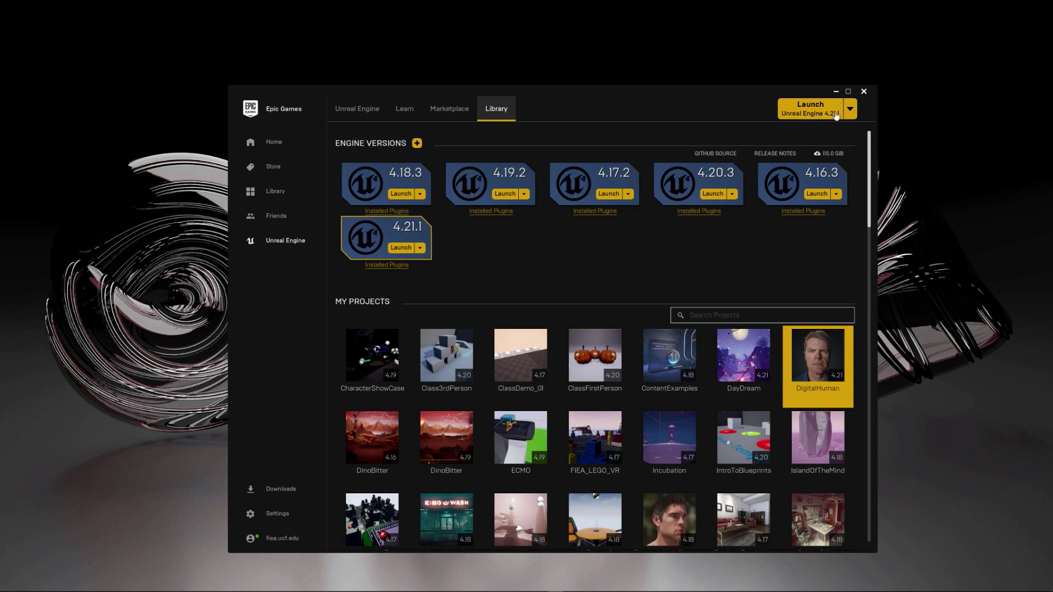
Step: Launch Unreal Engine 4.21.1 from the Epic Games Launcher's Launch dropdown
click(852, 108)
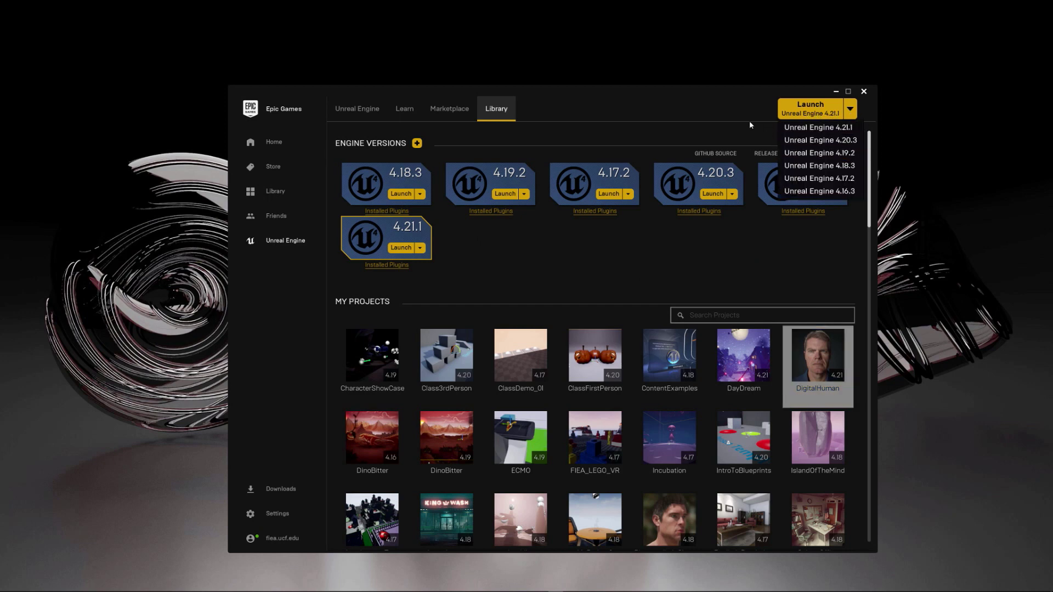
mouse_move(825, 129)
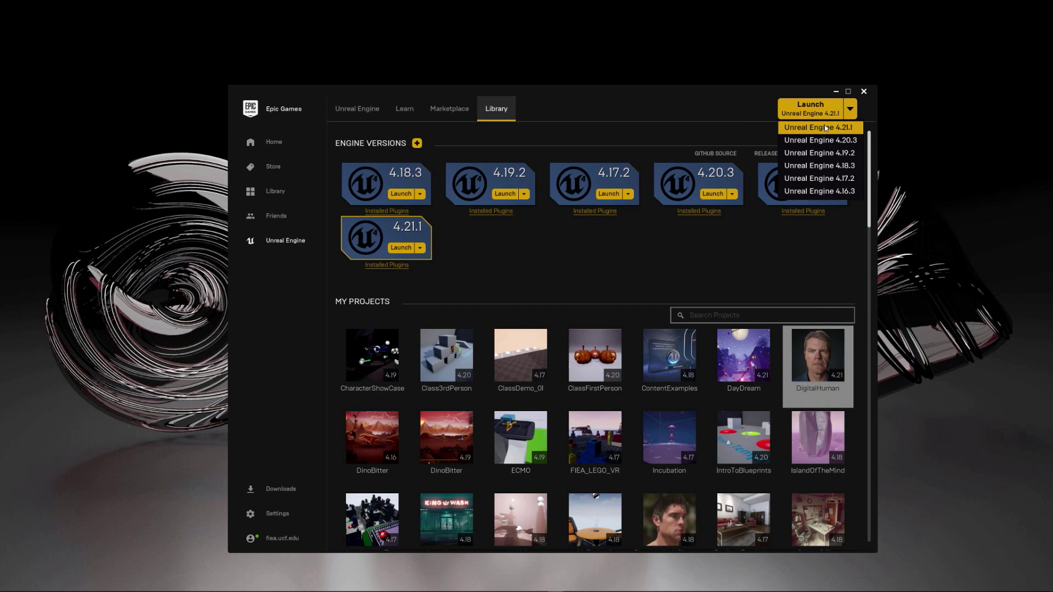
click(819, 128)
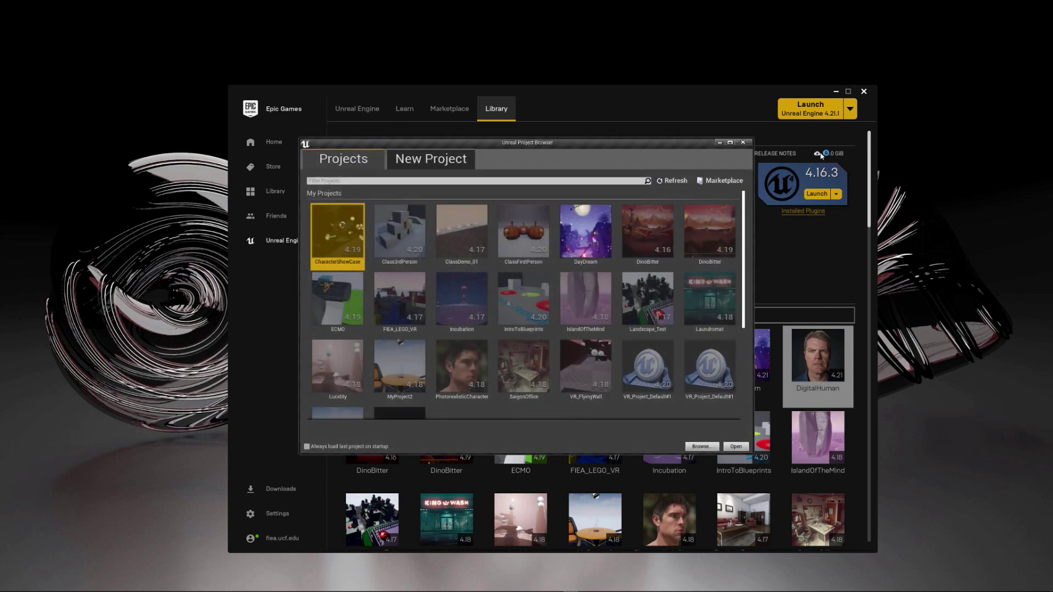
mouse_move(351, 247)
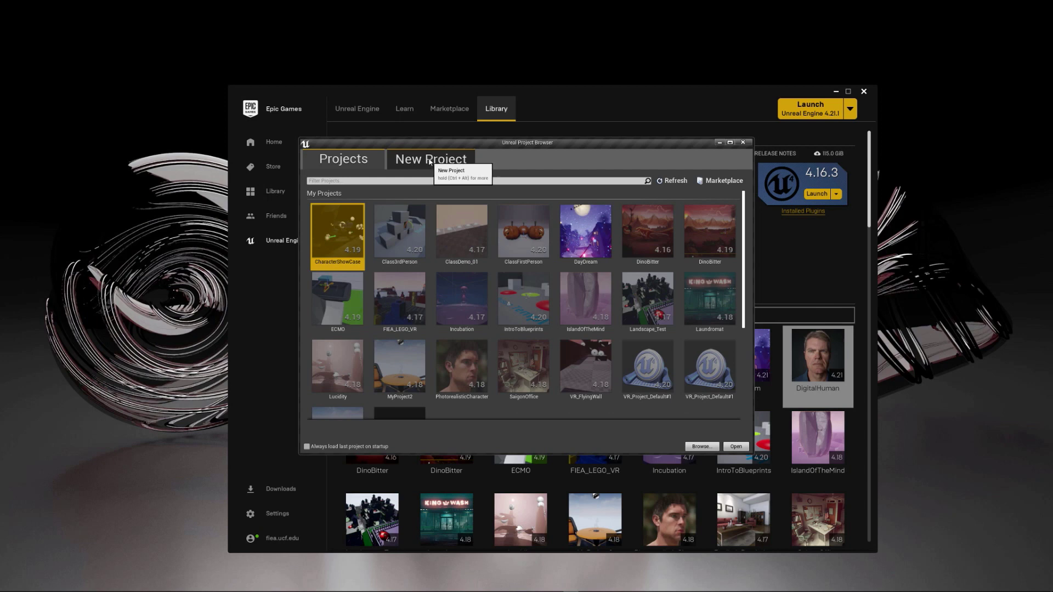
Step: Pick the Third Person Blueprint template, set No Starter Content, and start naming it GameAssetCreation101
click(430, 159)
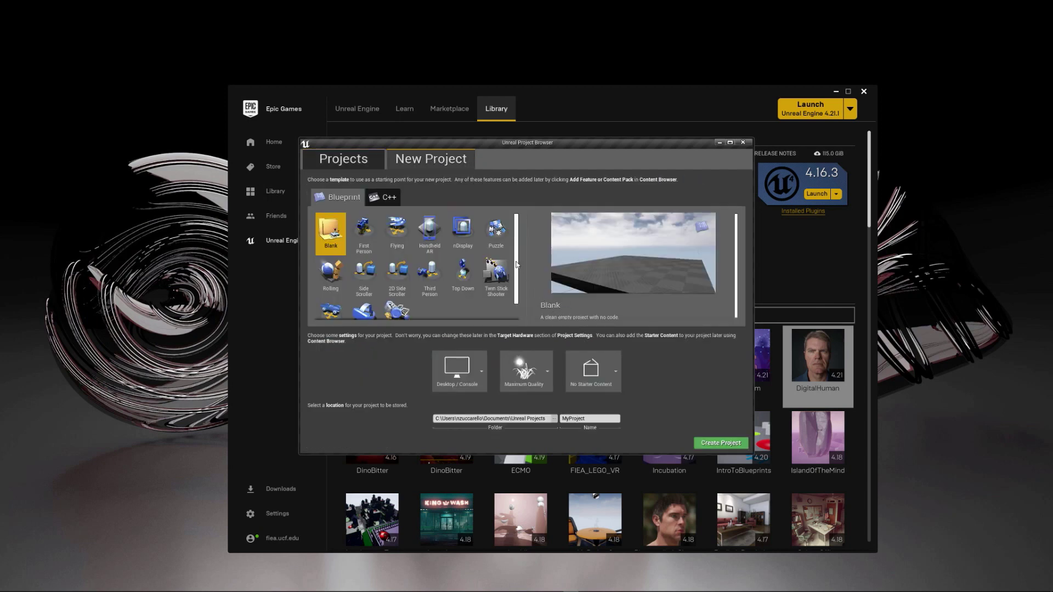
click(430, 254)
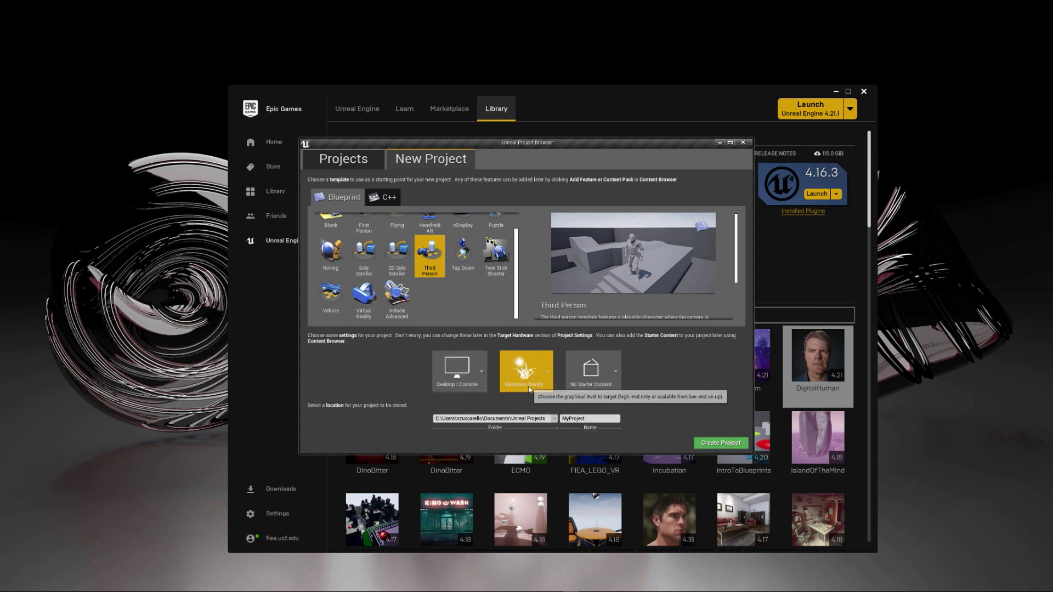
click(613, 370)
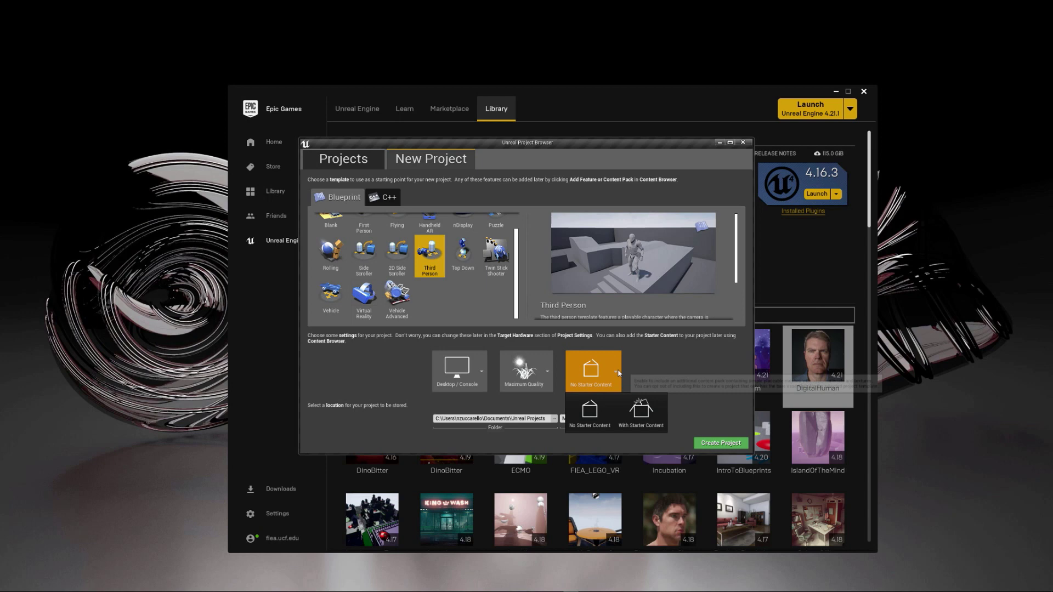
click(641, 413)
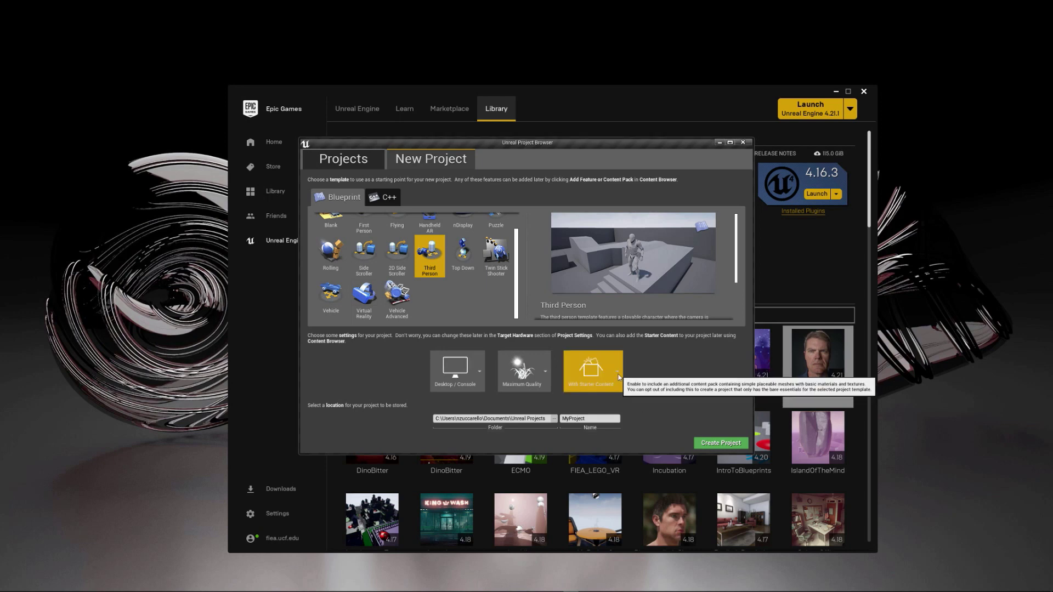
click(612, 371)
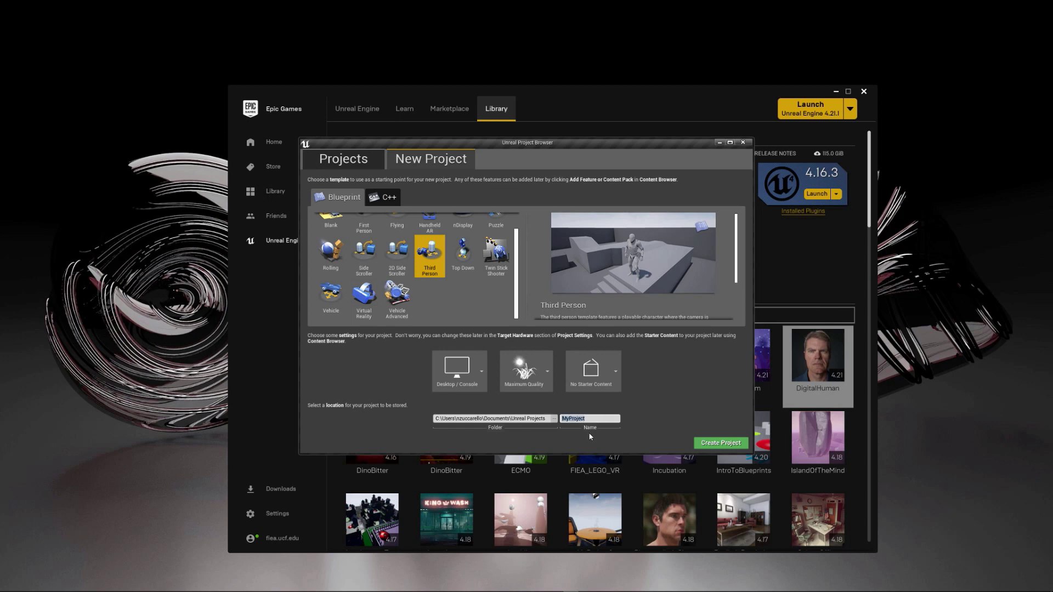
text(g)
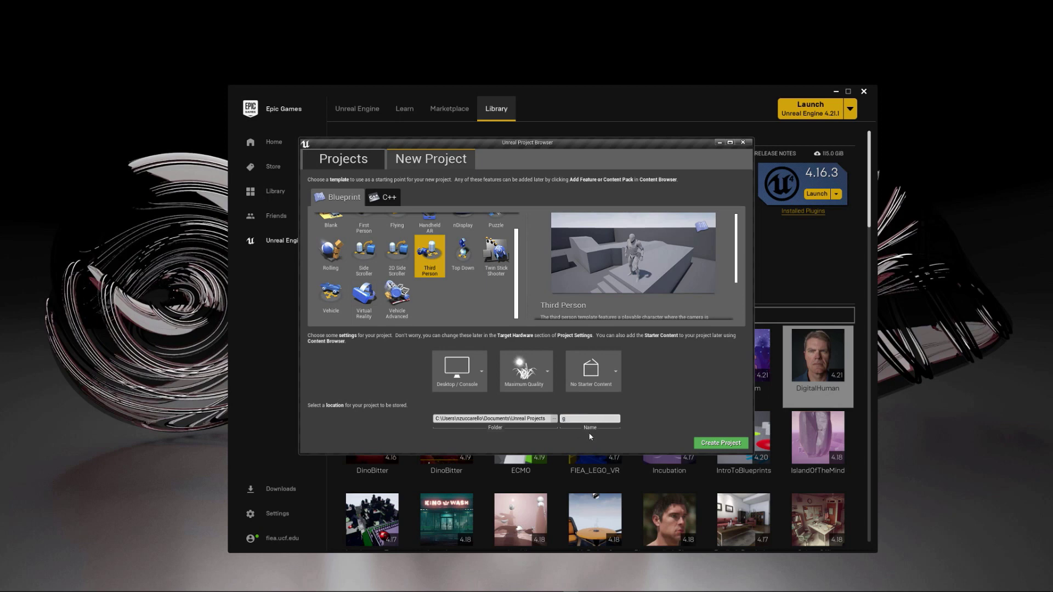
text(GameAssetCreation101)
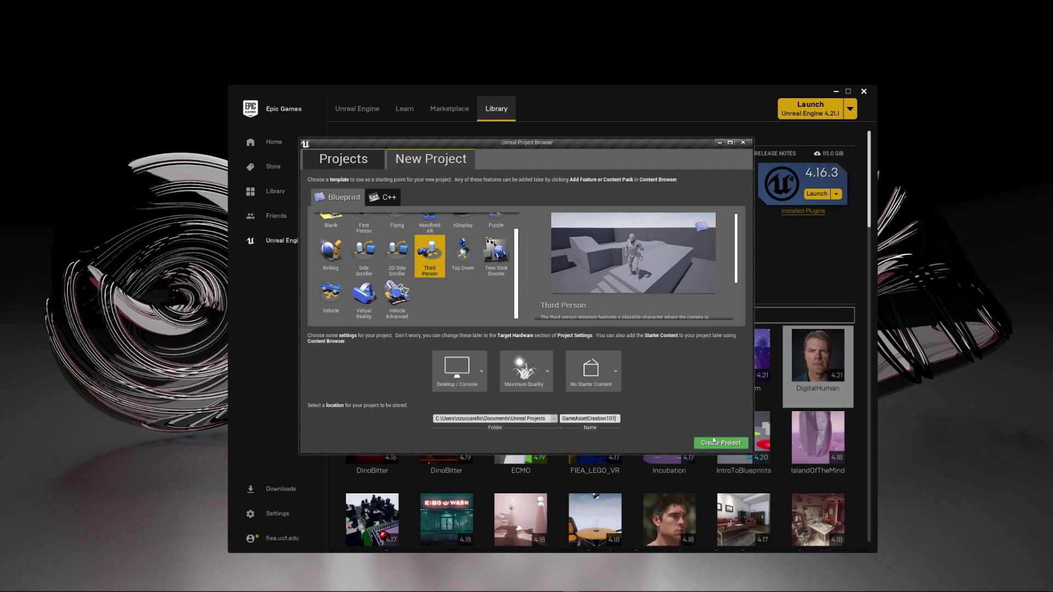
Step: Create the GameAssetCreation101 project and play ThirdPersonExampleMap to test the character
click(720, 442)
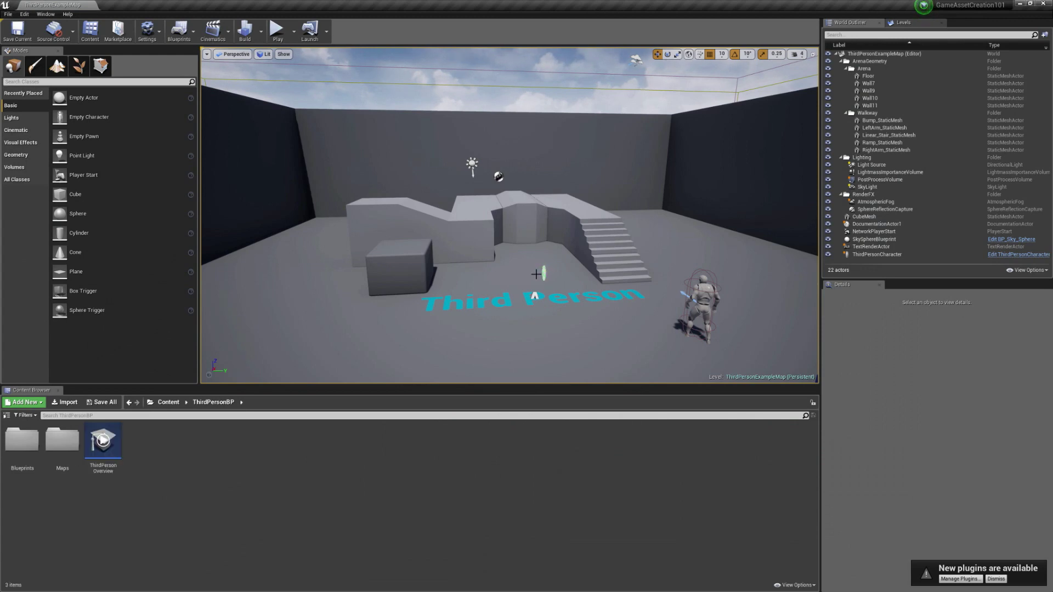
mouse_move(383, 213)
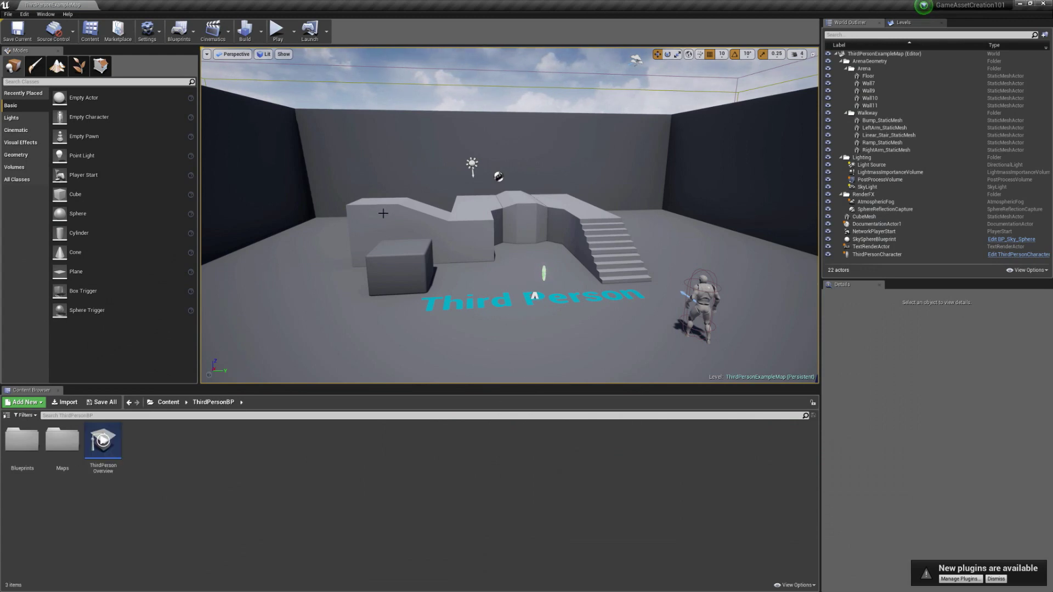
mouse_move(280, 29)
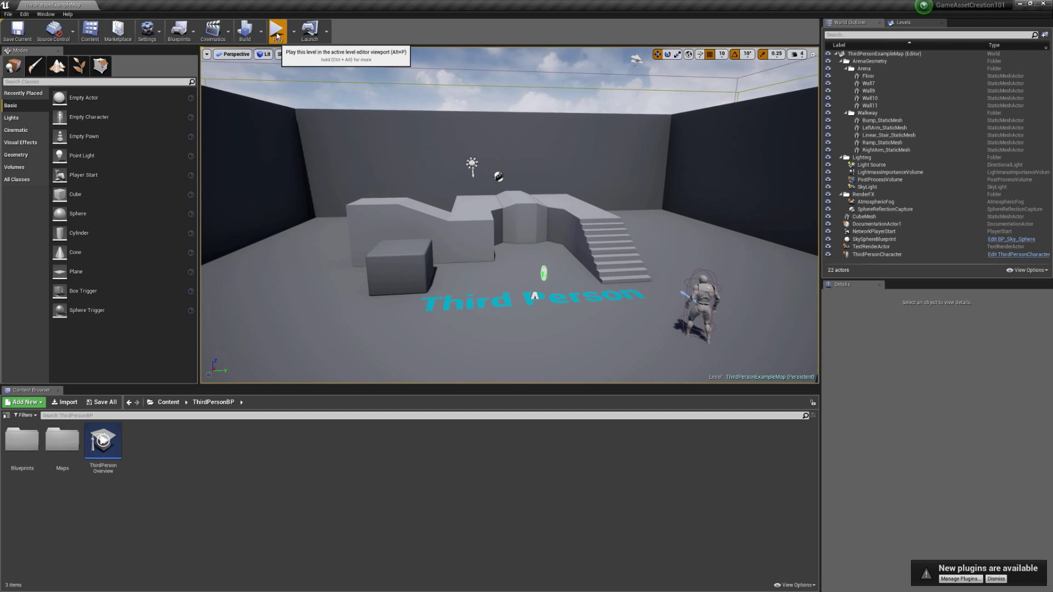
click(278, 27)
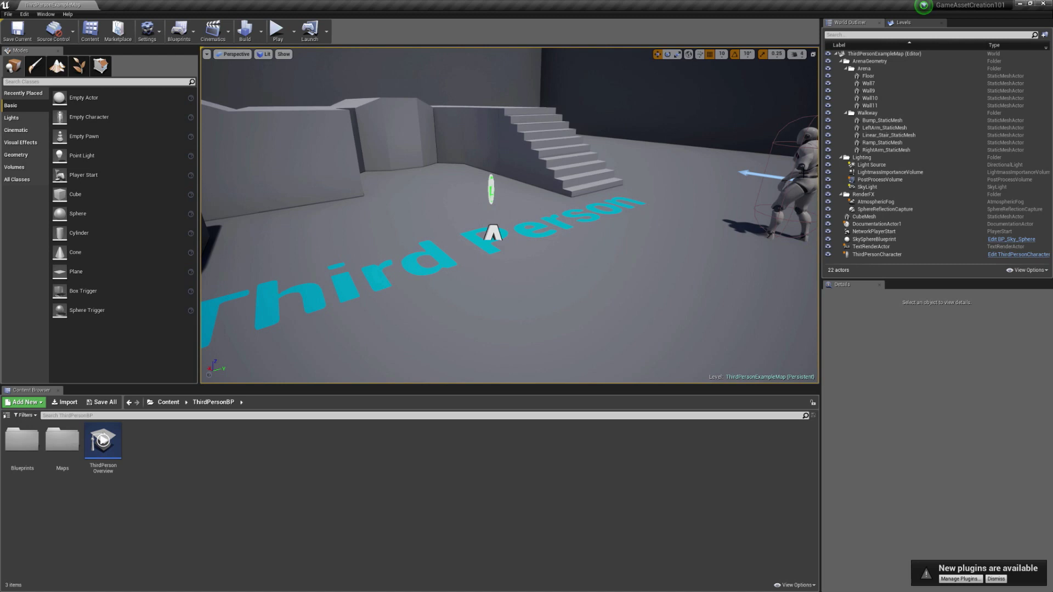
Step: Open the ThirdPersonCharacter Blueprint's viewport and select its SK_Mannequin Mesh component
click(877, 254)
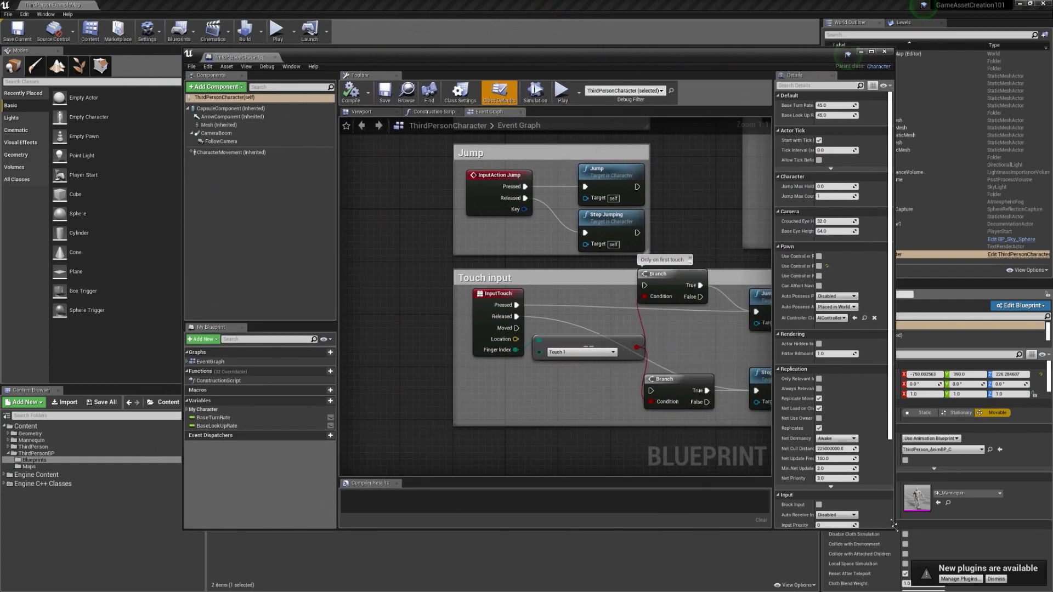
click(361, 111)
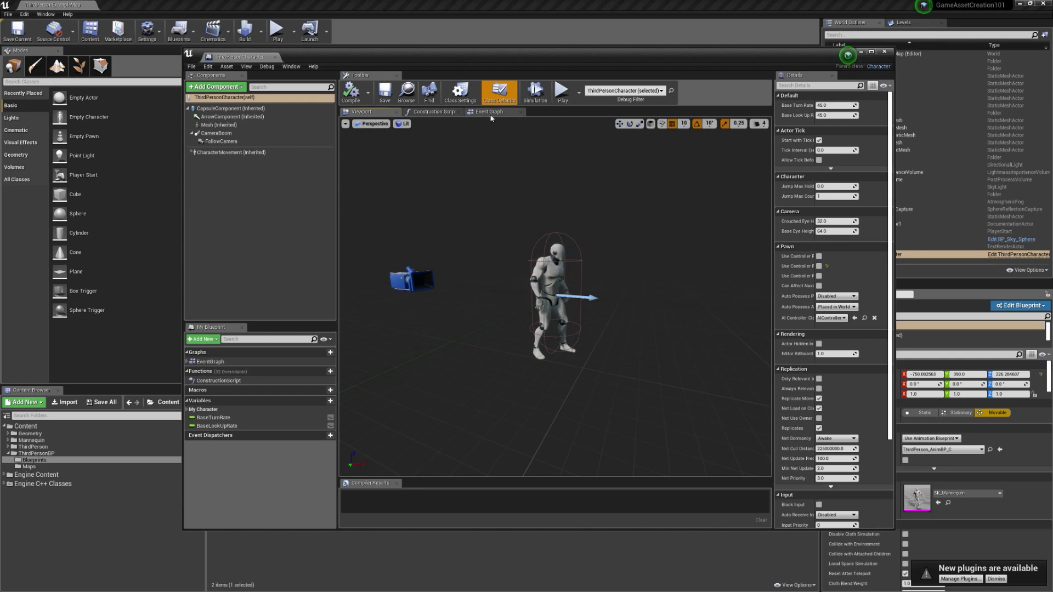
click(488, 111)
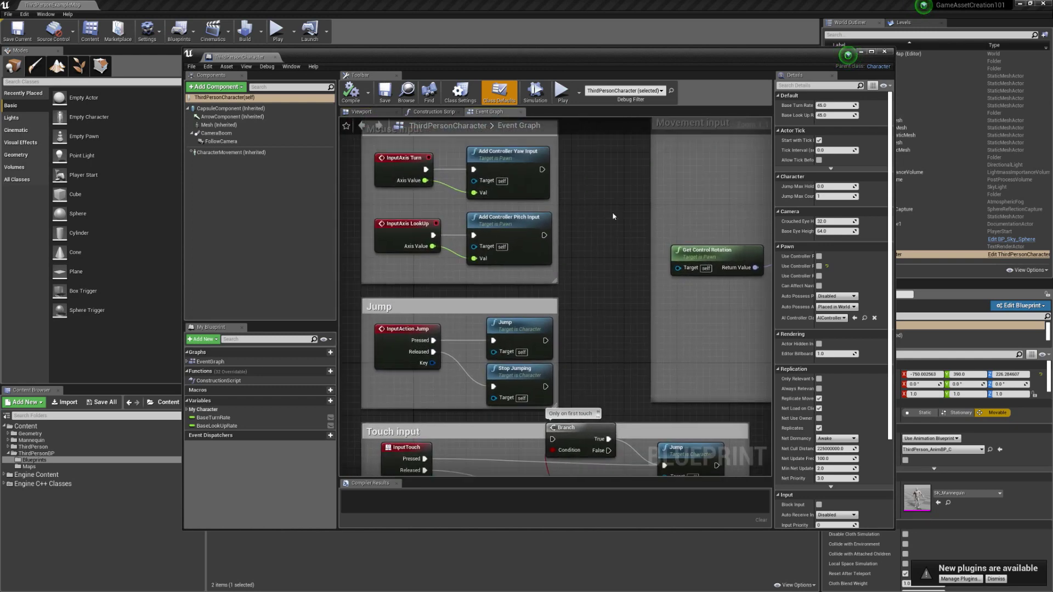
click(360, 111)
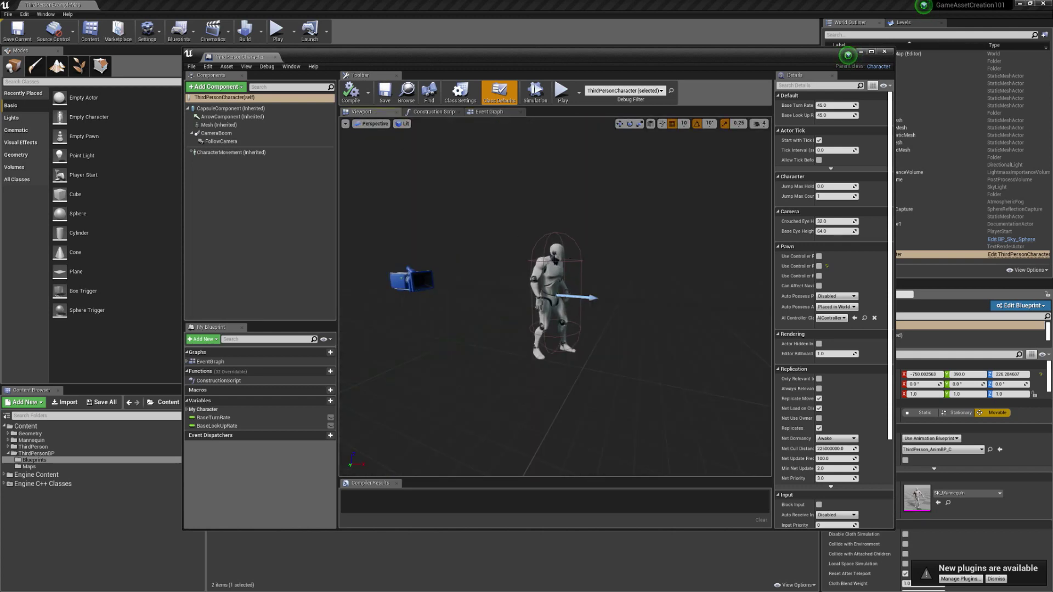
click(218, 125)
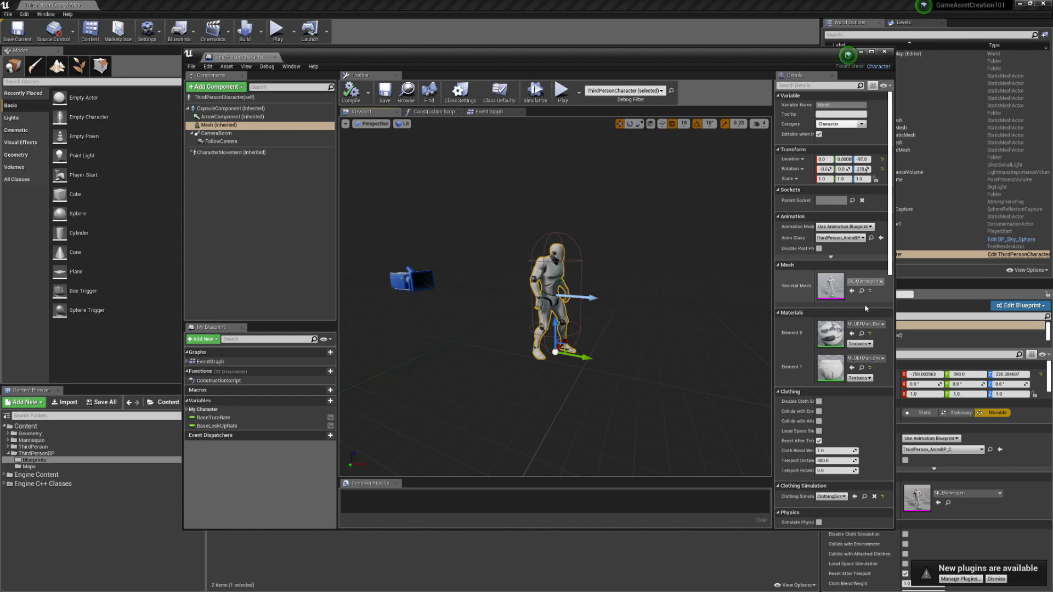
mouse_move(861, 293)
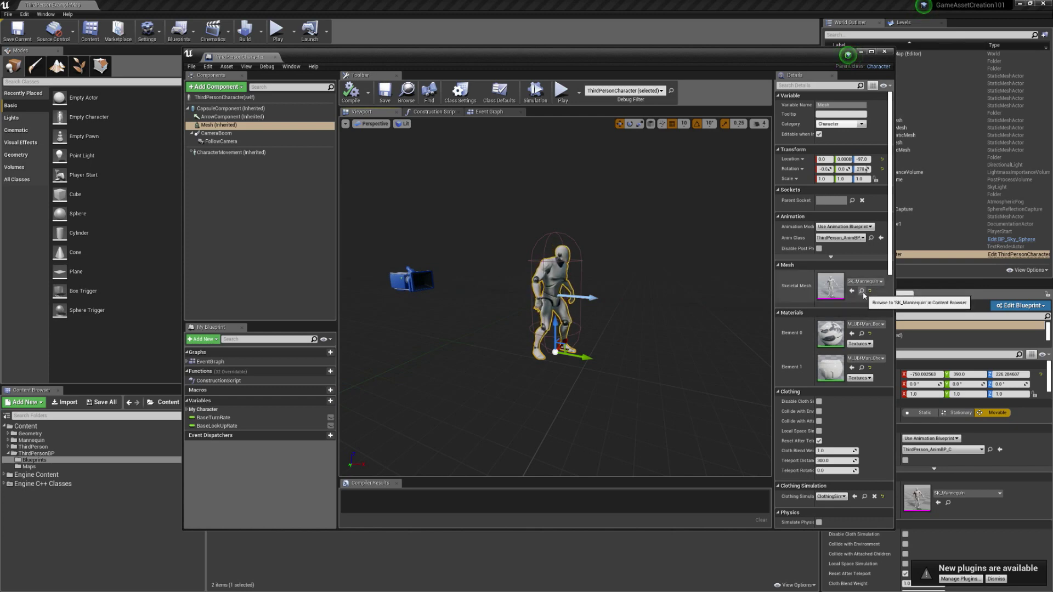
Step: Browse to SK_Mannequin in the Content Browser and choose Asset Actions > Export
click(13, 437)
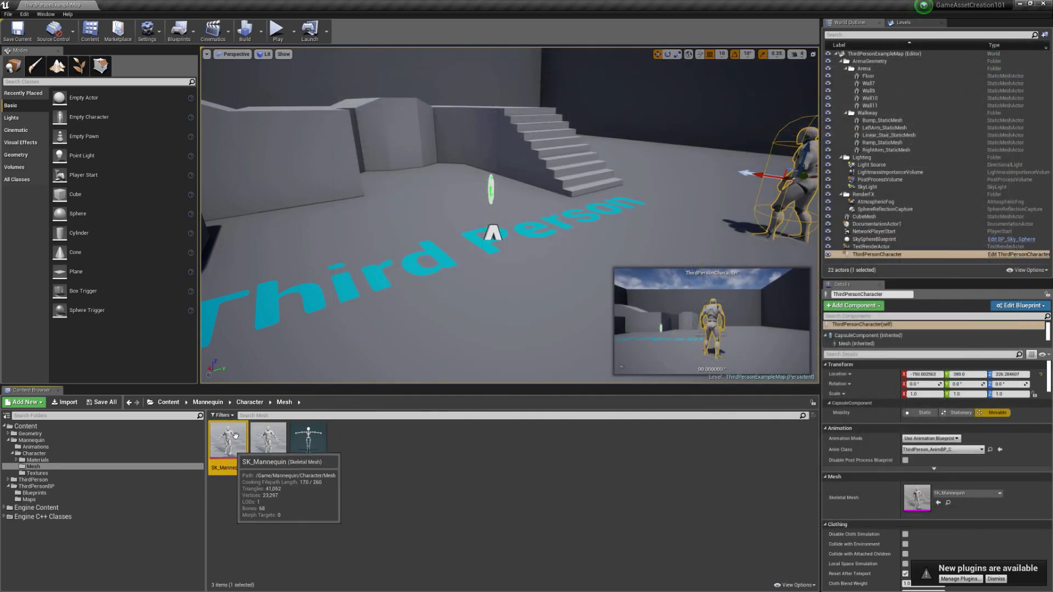
right_click(228, 437)
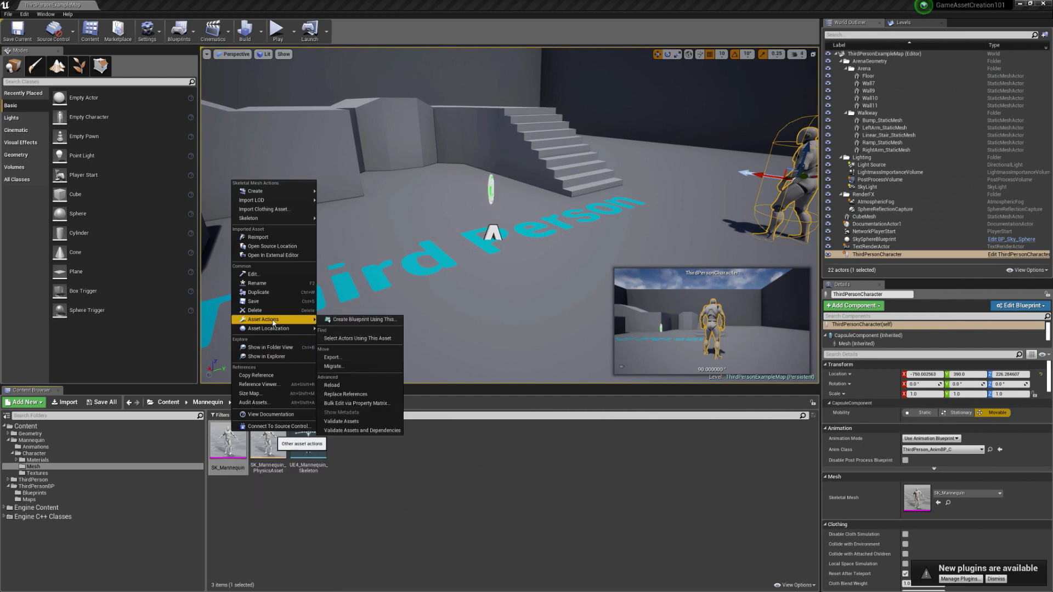
click(332, 357)
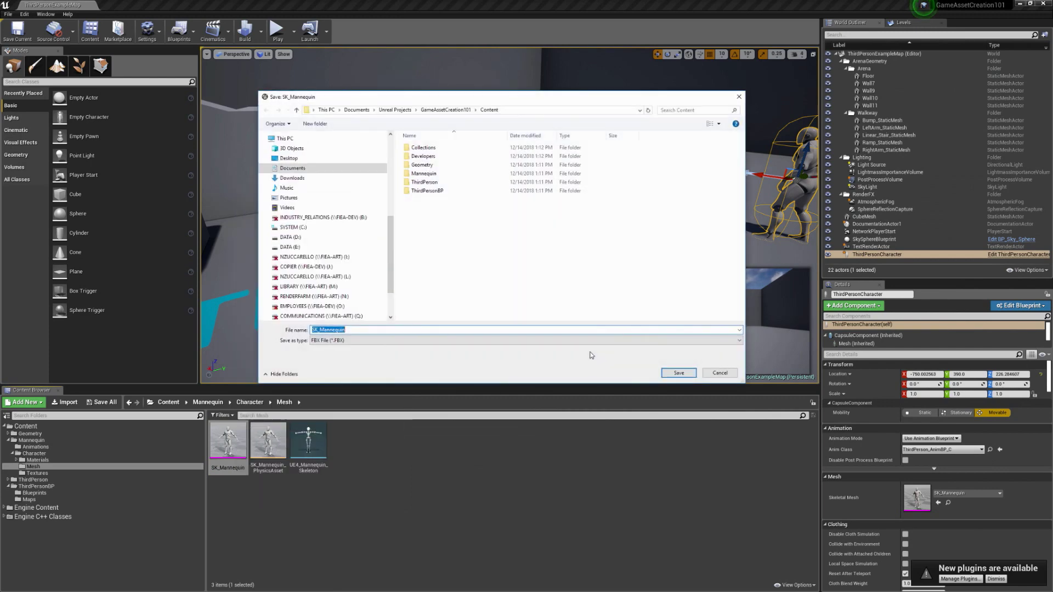
mouse_move(391, 264)
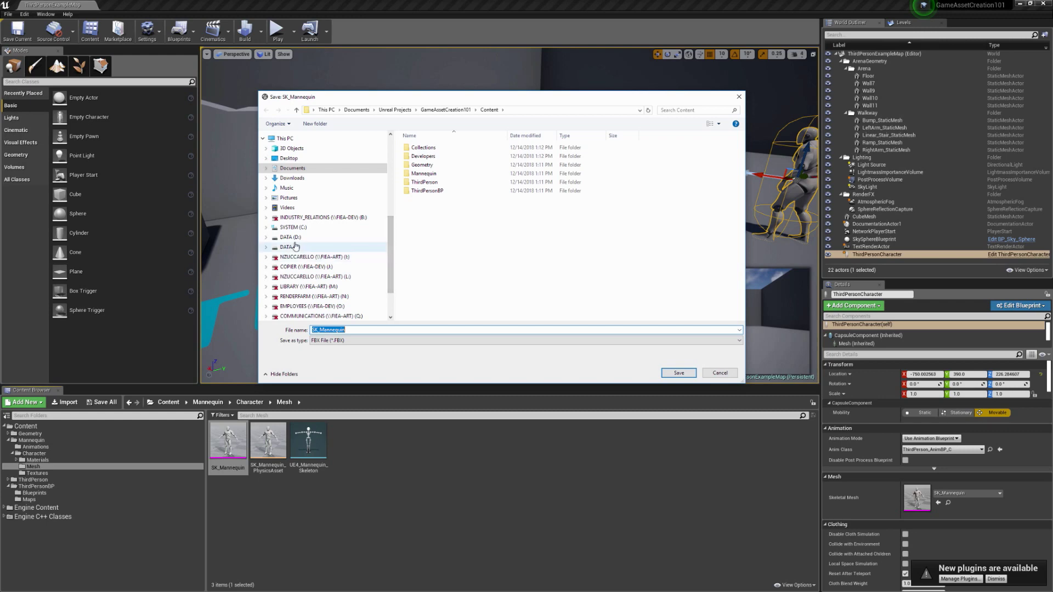
Step: Save the FBX into D:\TrainingVideosForFIEA\GameAssetCreation101\LearningContent\FBX and confirm the export options
click(290, 237)
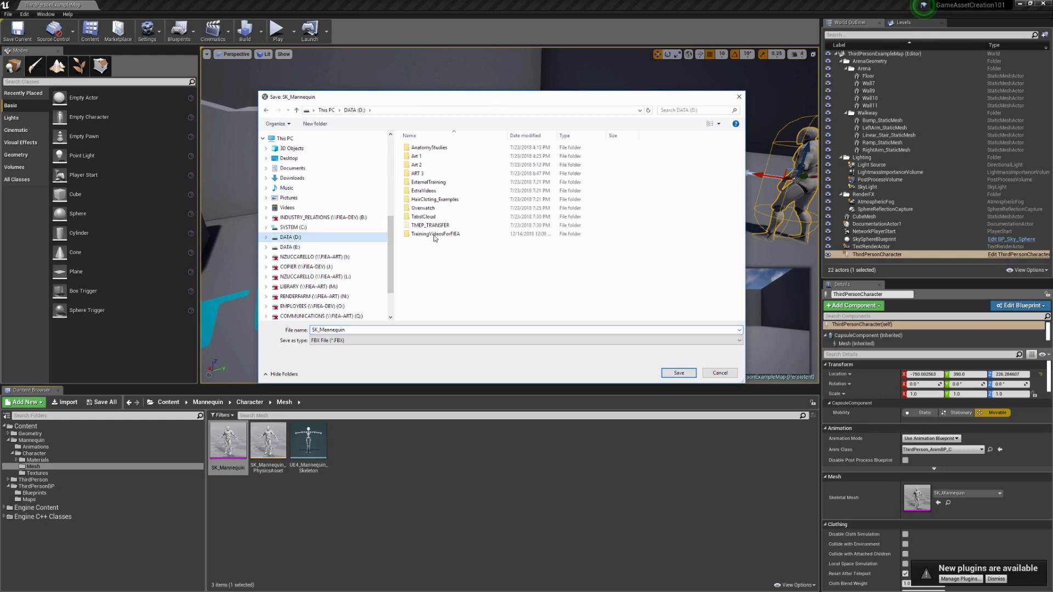
double_click(434, 234)
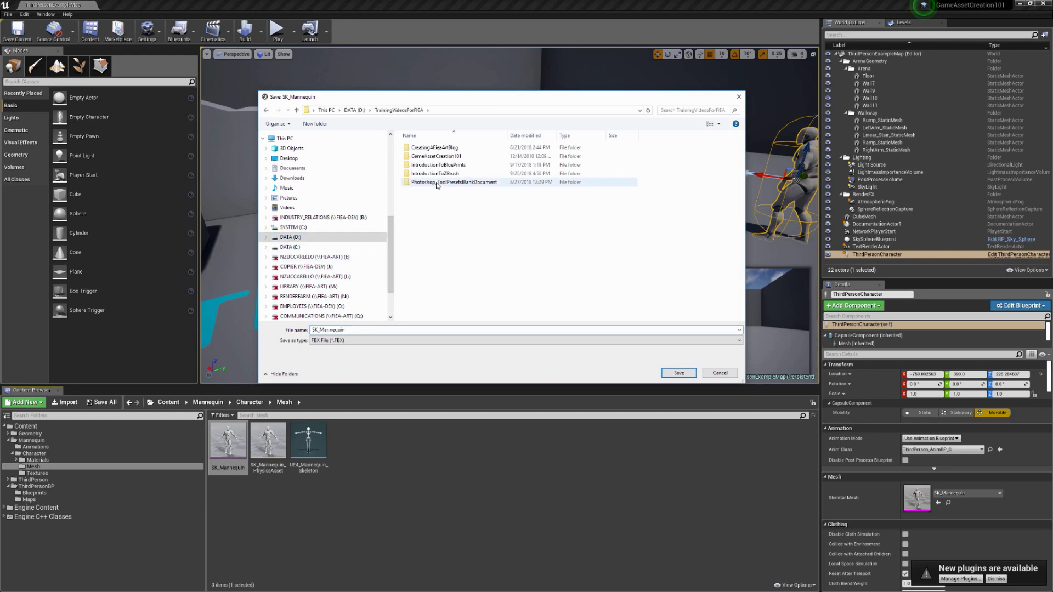
double_click(436, 156)
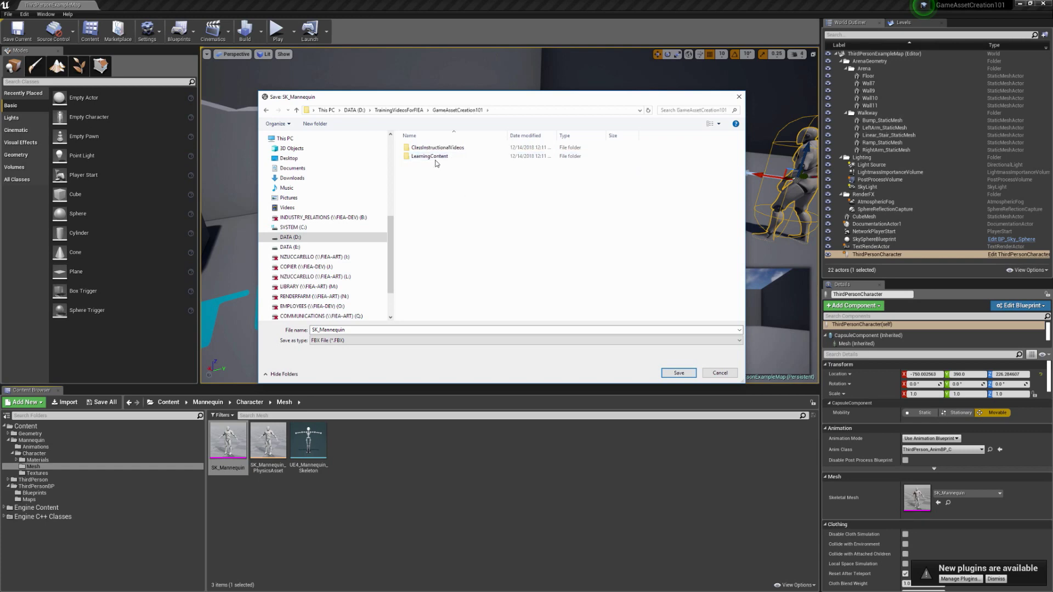
double_click(428, 157)
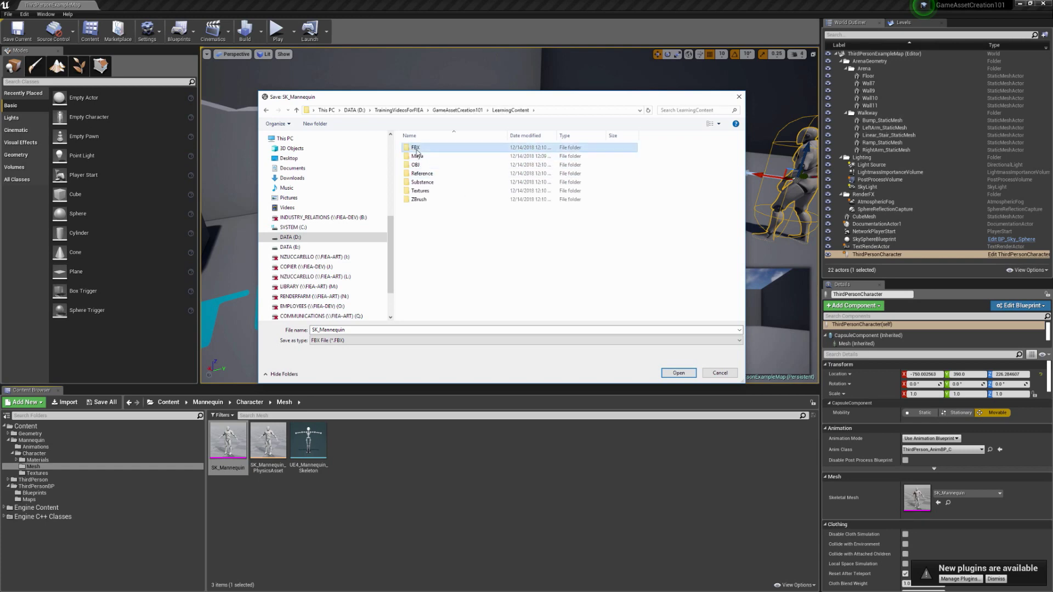
double_click(414, 147)
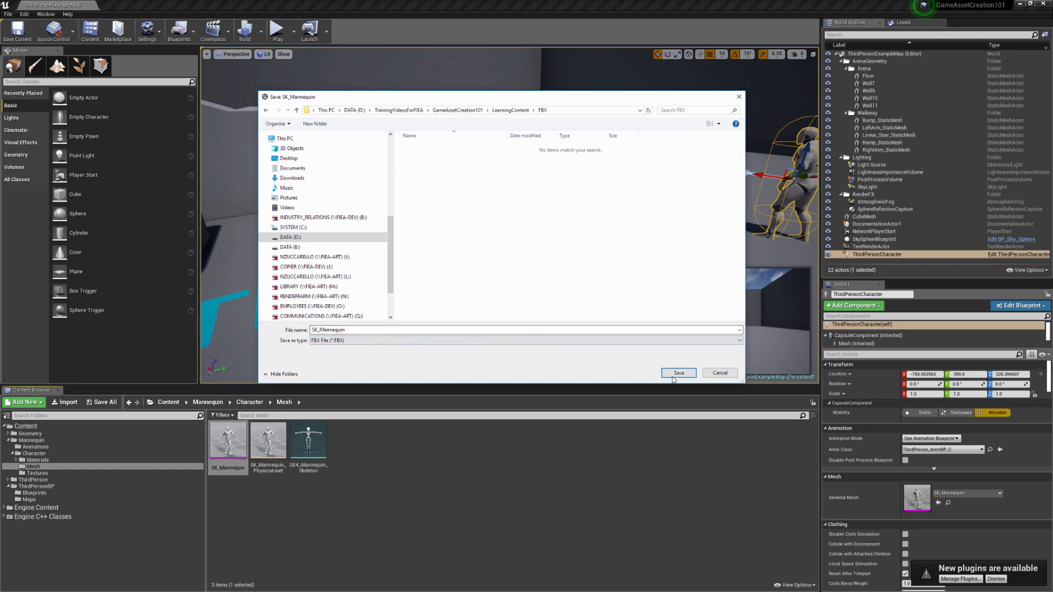
click(679, 373)
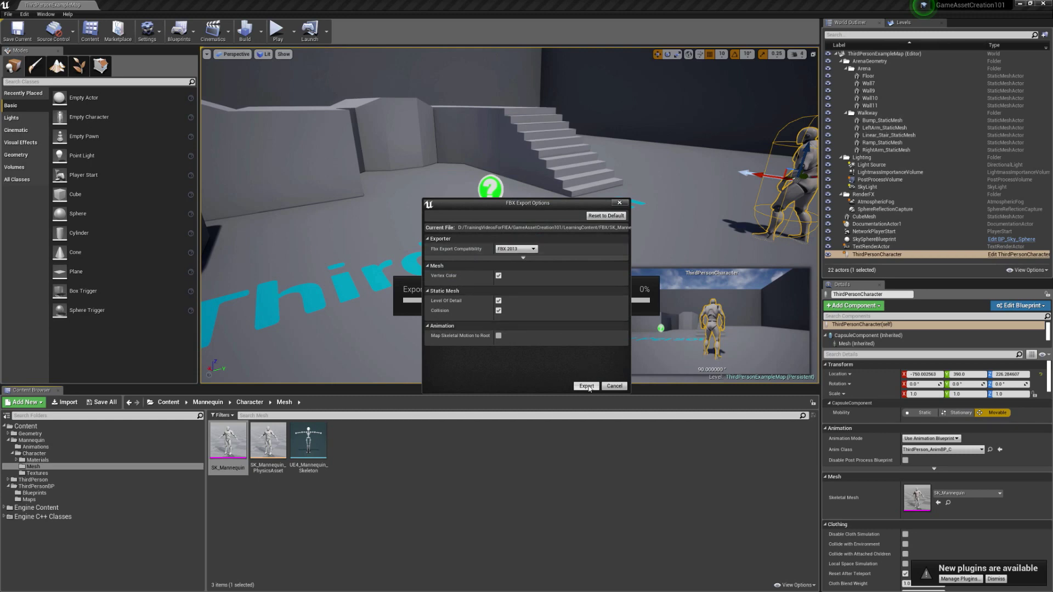
click(585, 386)
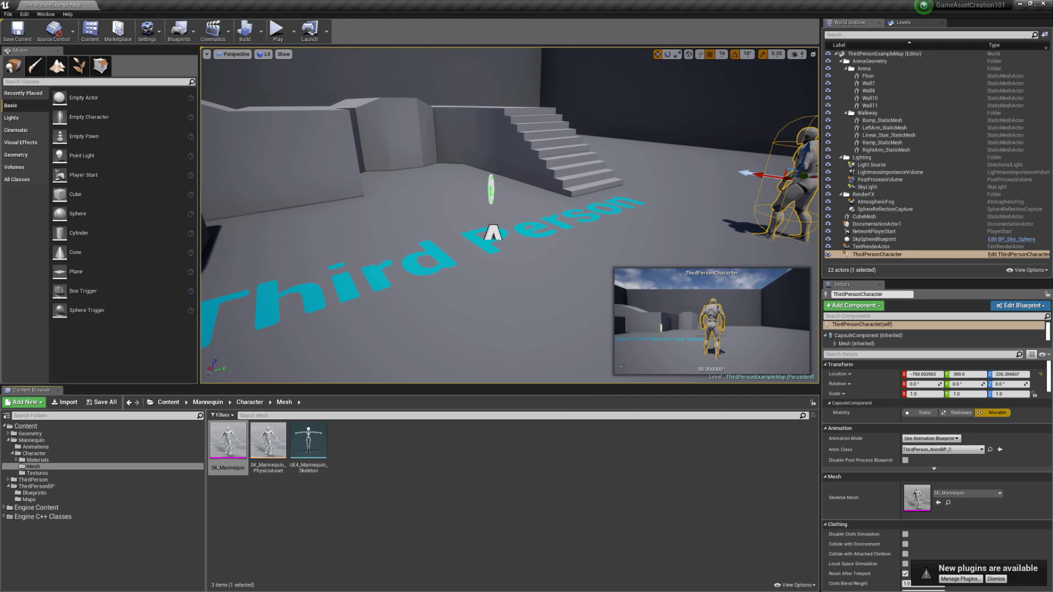
click(16, 586)
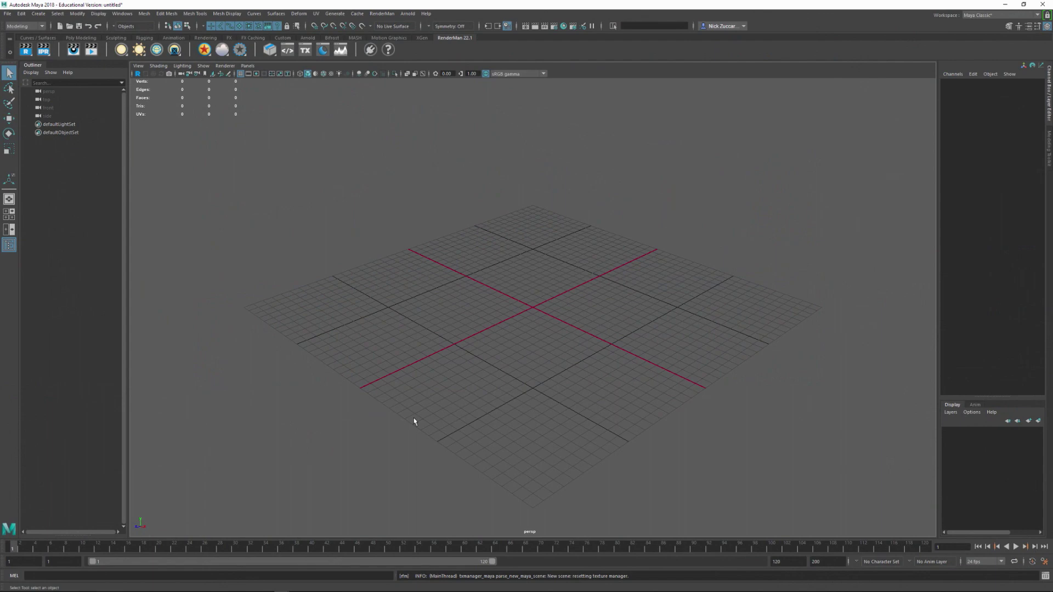
mouse_move(239, 207)
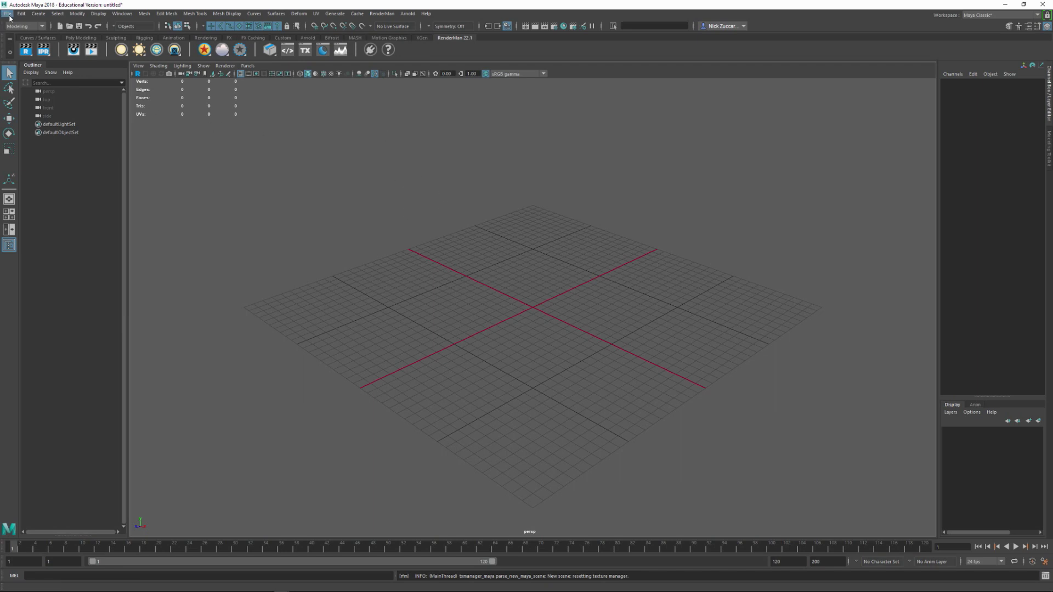
Step: Import SK_Mannequin.FBX from the Desktop through File > Import
click(7, 13)
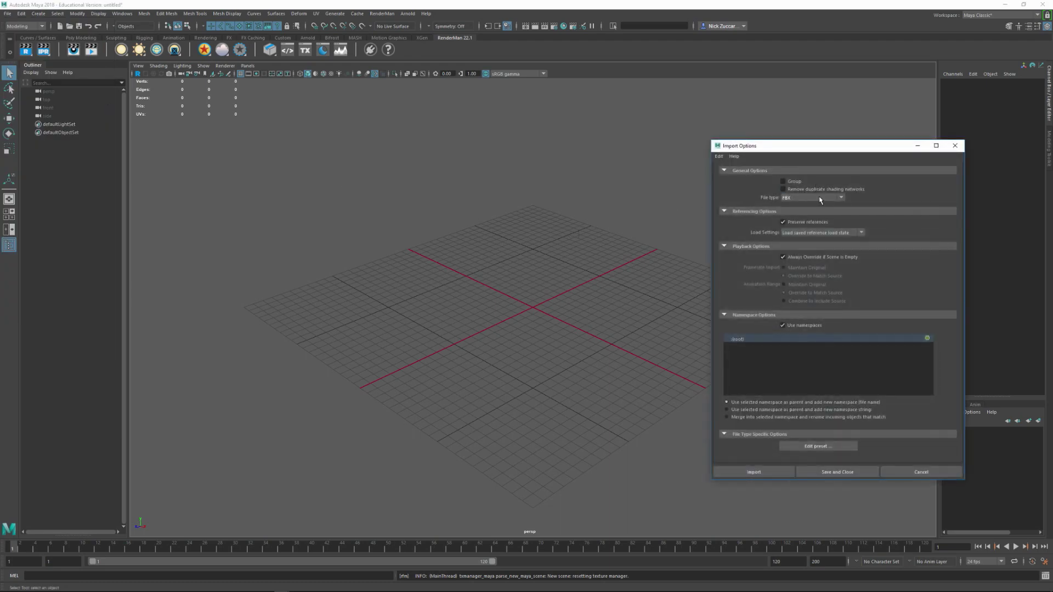
mouse_move(812, 334)
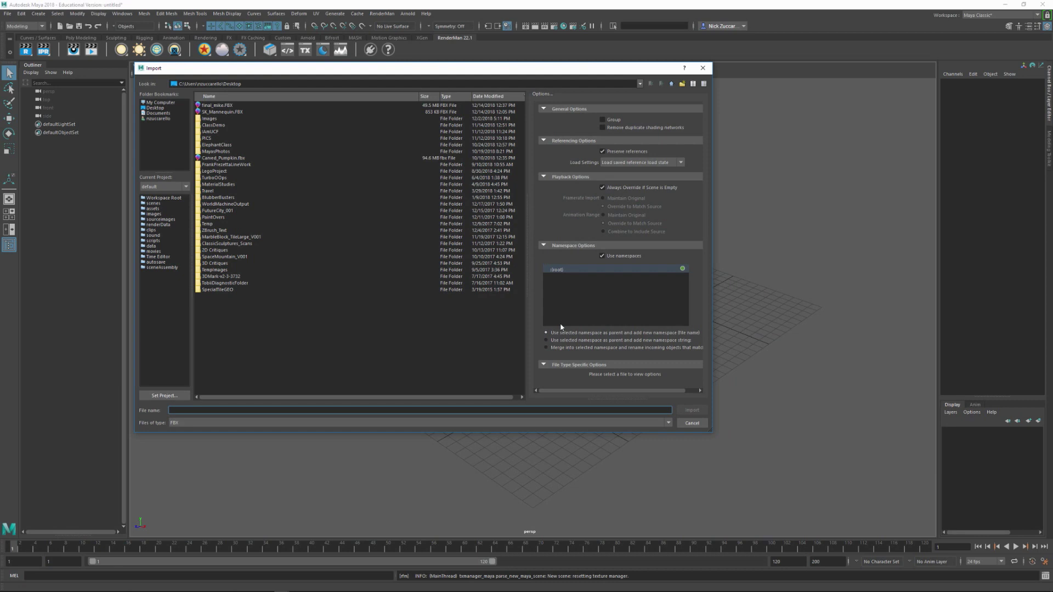
mouse_move(188, 225)
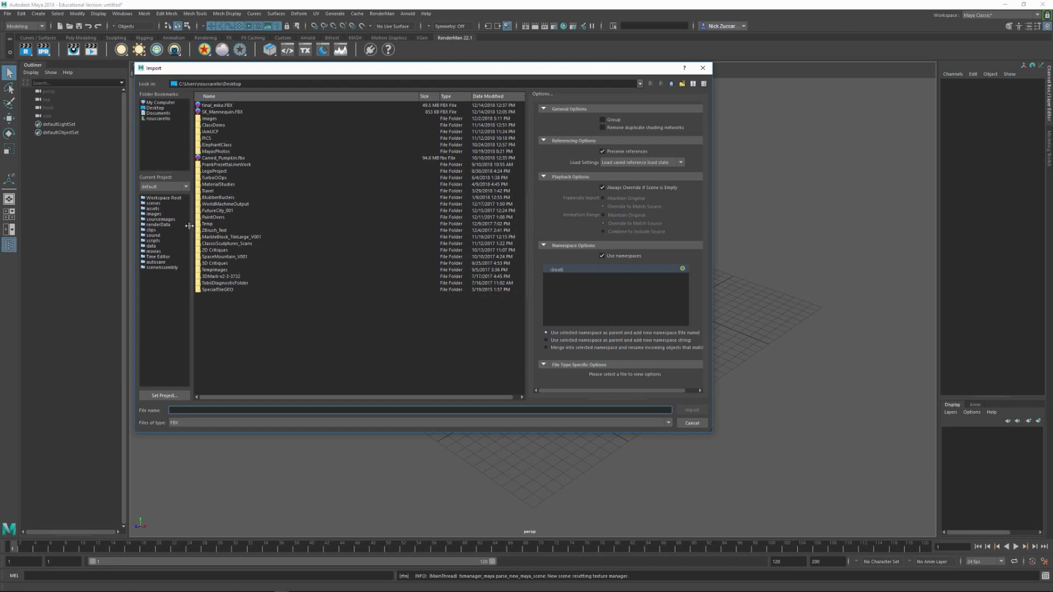
mouse_move(220, 118)
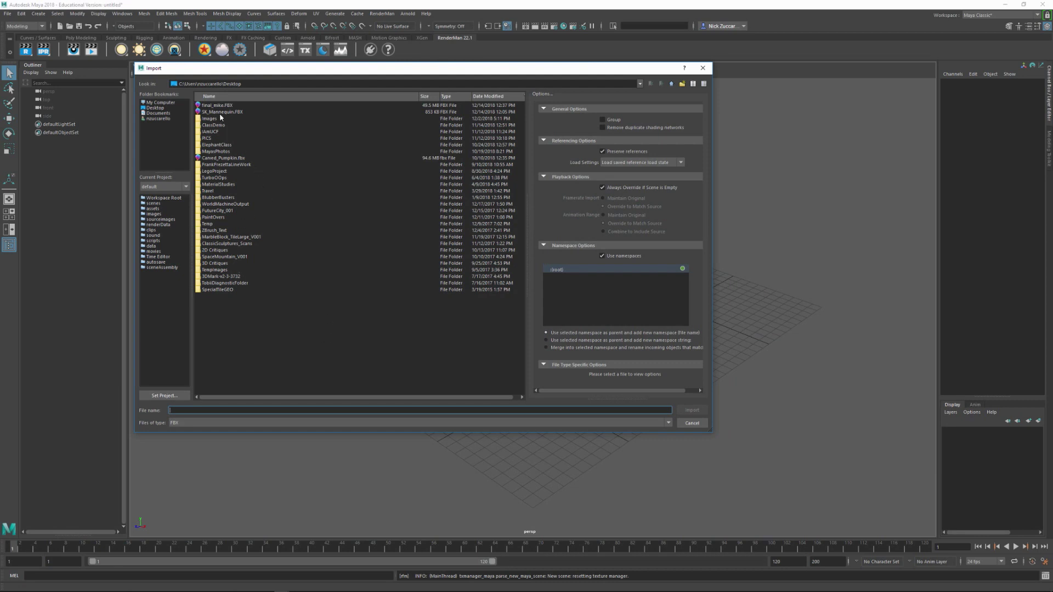
click(221, 111)
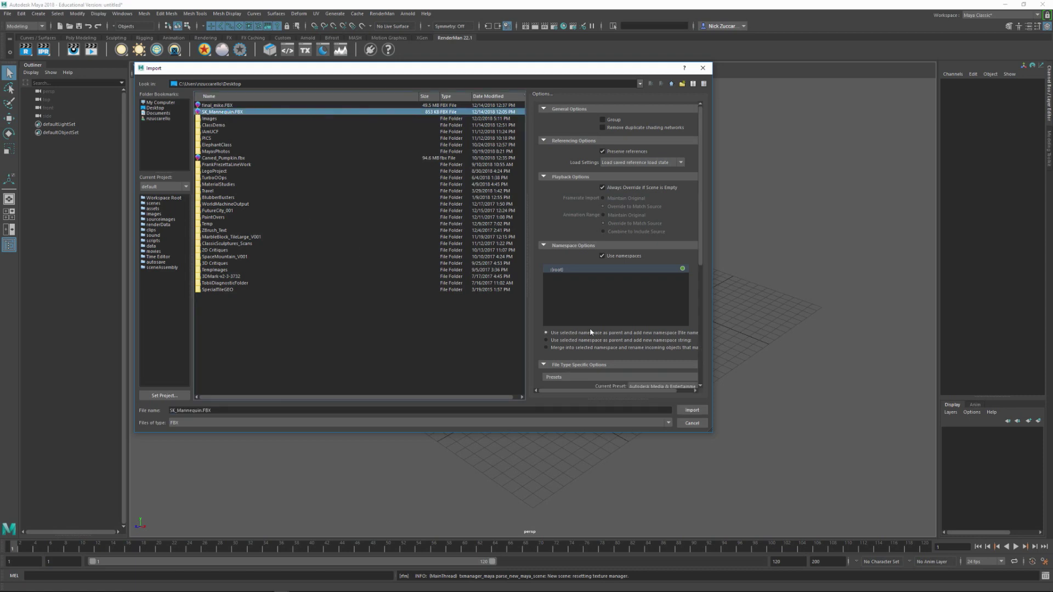
click(692, 410)
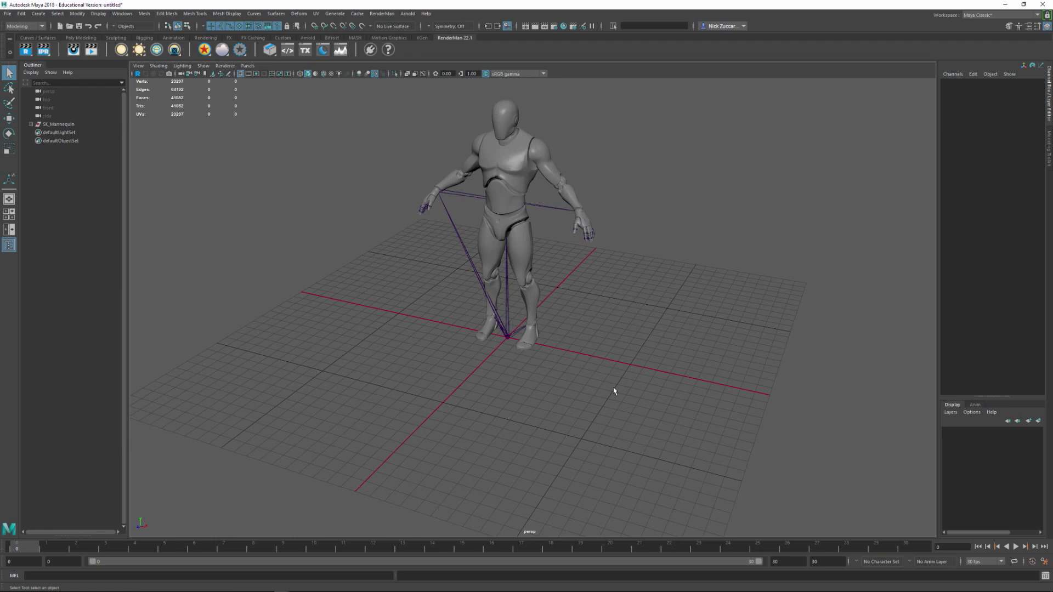
mouse_move(469, 364)
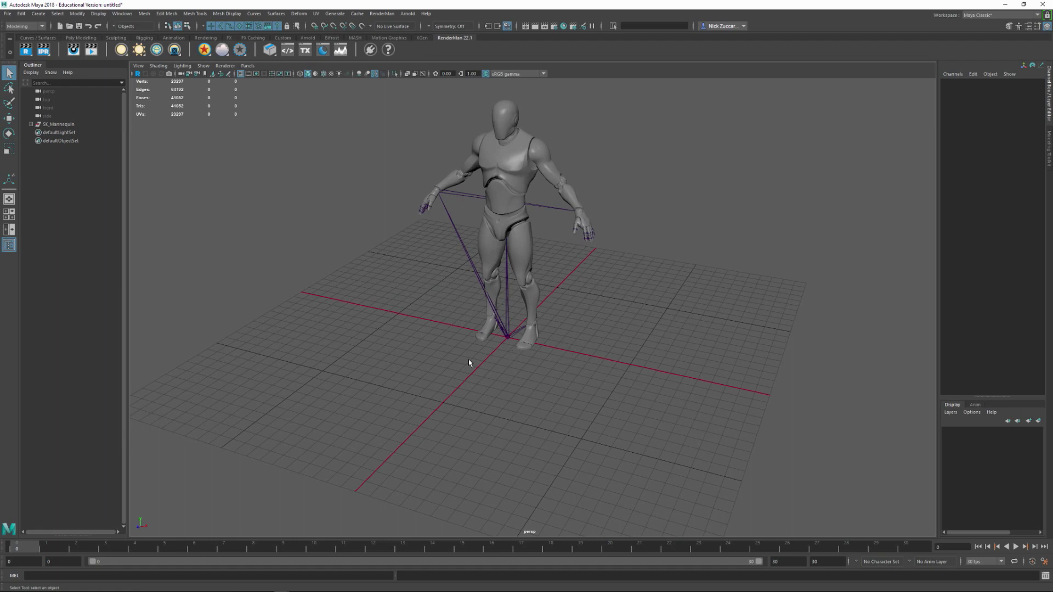
mouse_move(536, 315)
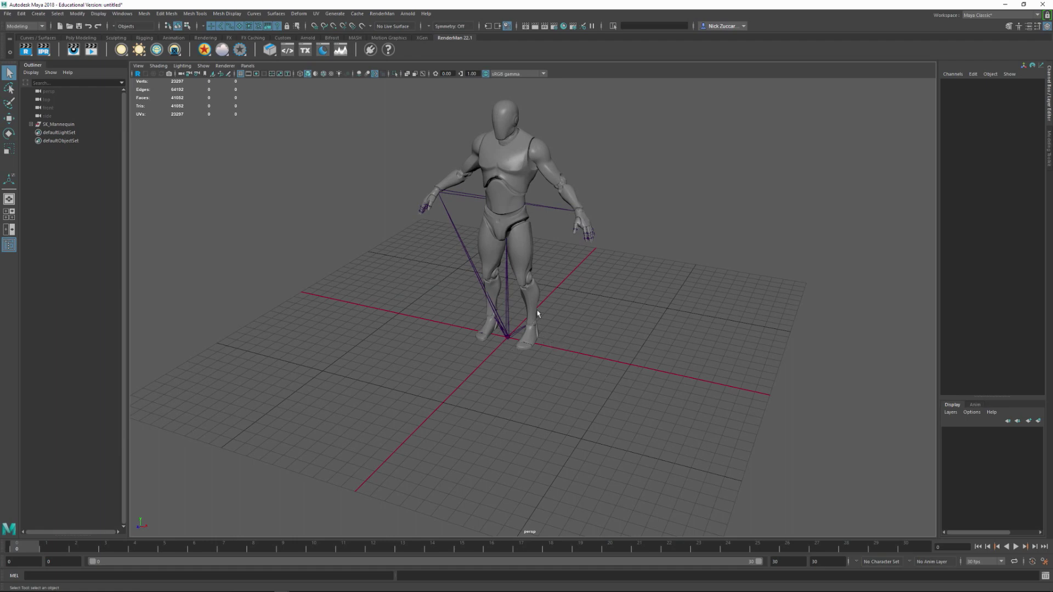
mouse_move(501, 120)
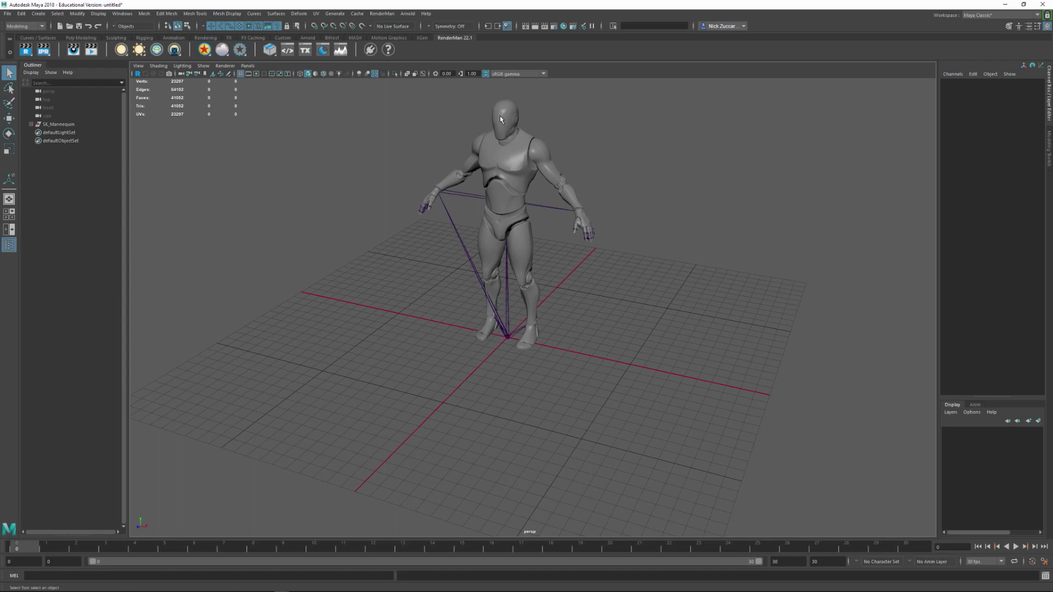
mouse_move(455, 333)
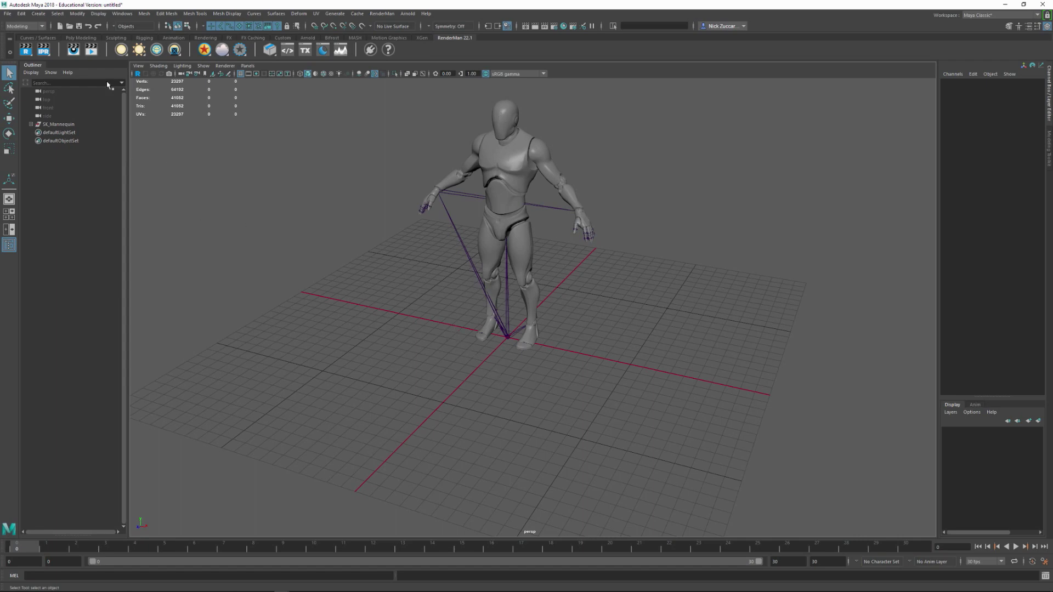
click(42, 14)
text(182)
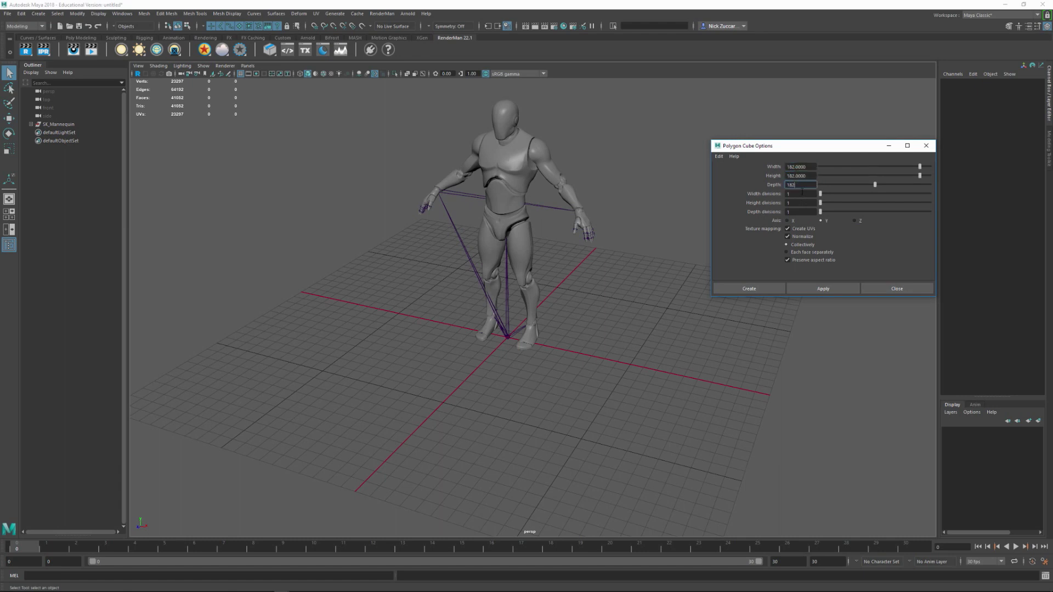
Step: Create a 182 by 182 by 182 polygon cube and raise it to rest on the grid
click(822, 289)
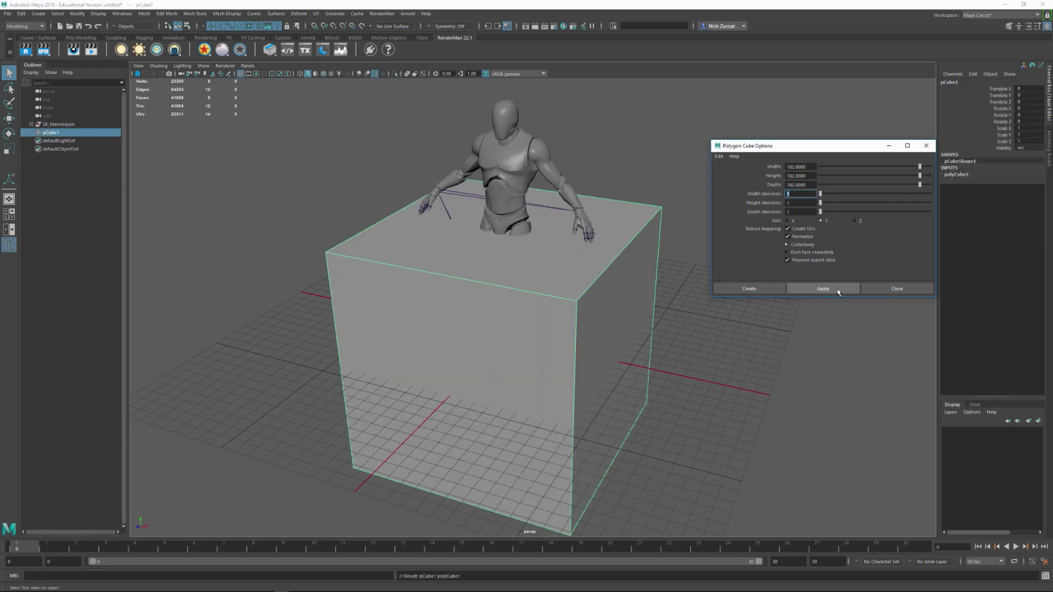
click(823, 288)
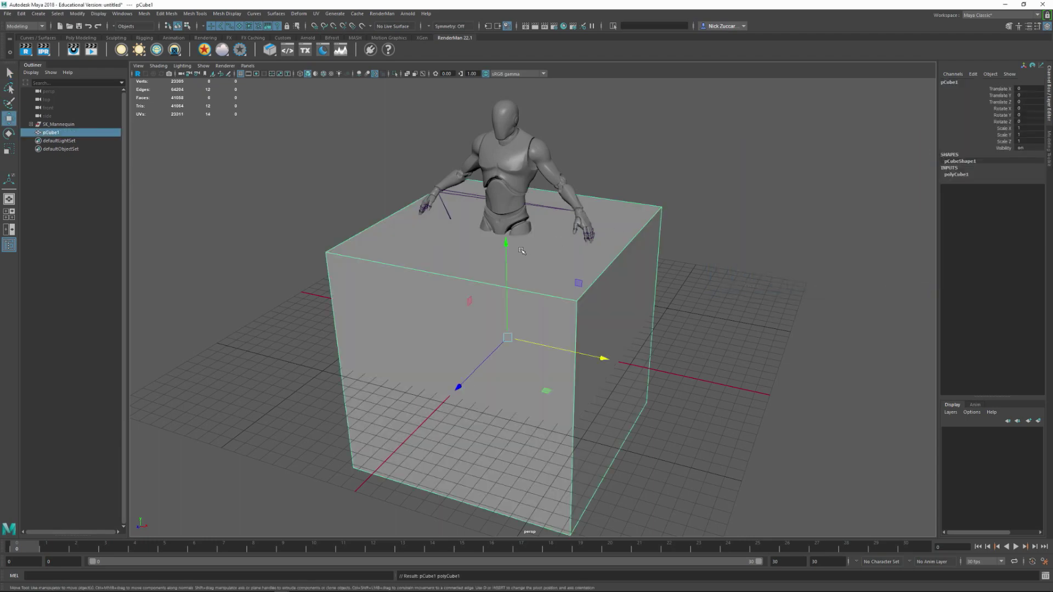
drag(506, 244, 505, 125)
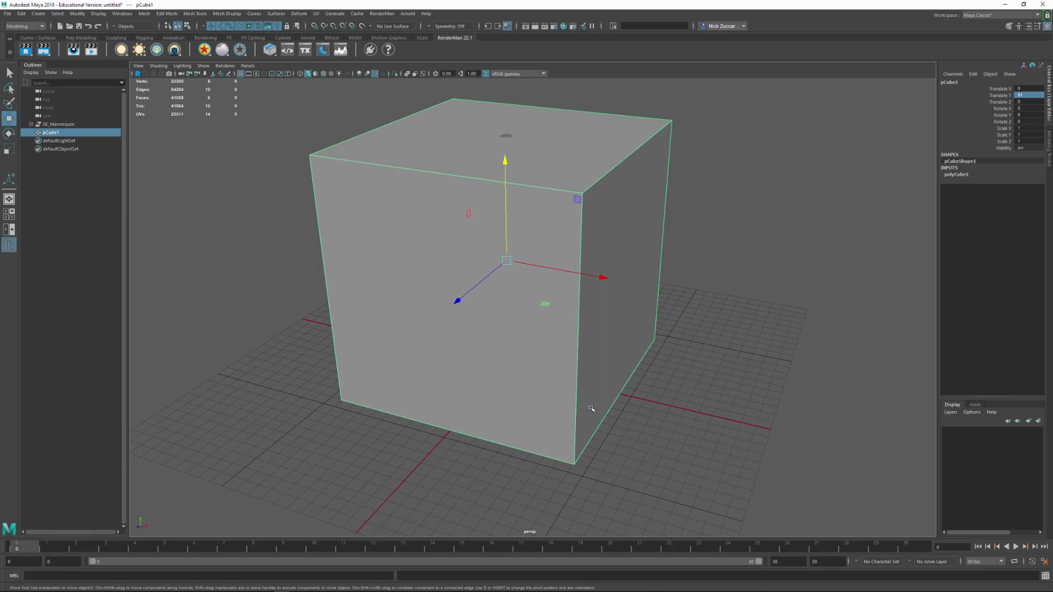
mouse_move(583, 409)
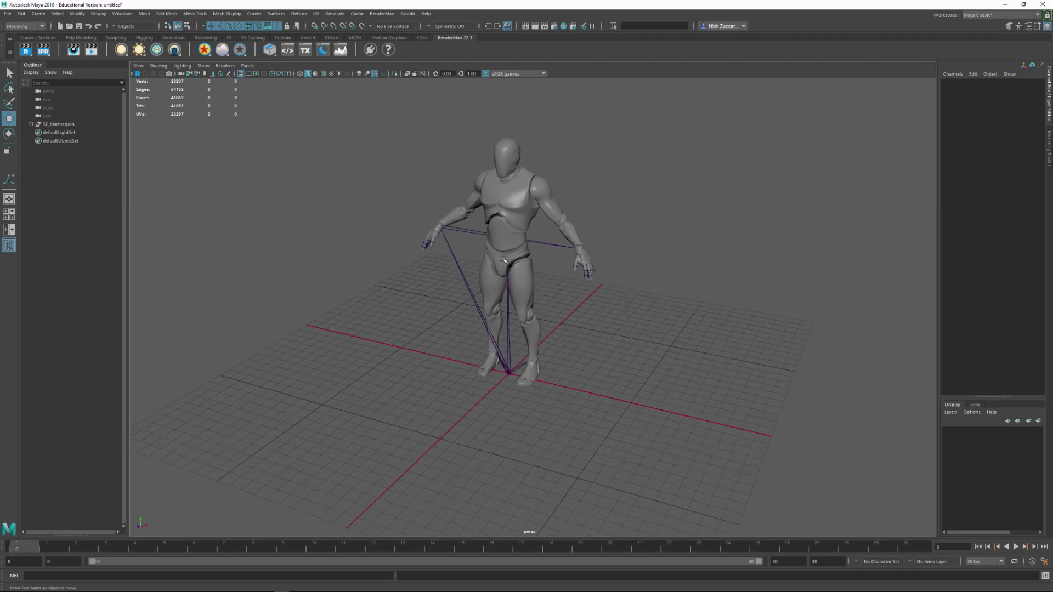
mouse_move(431, 216)
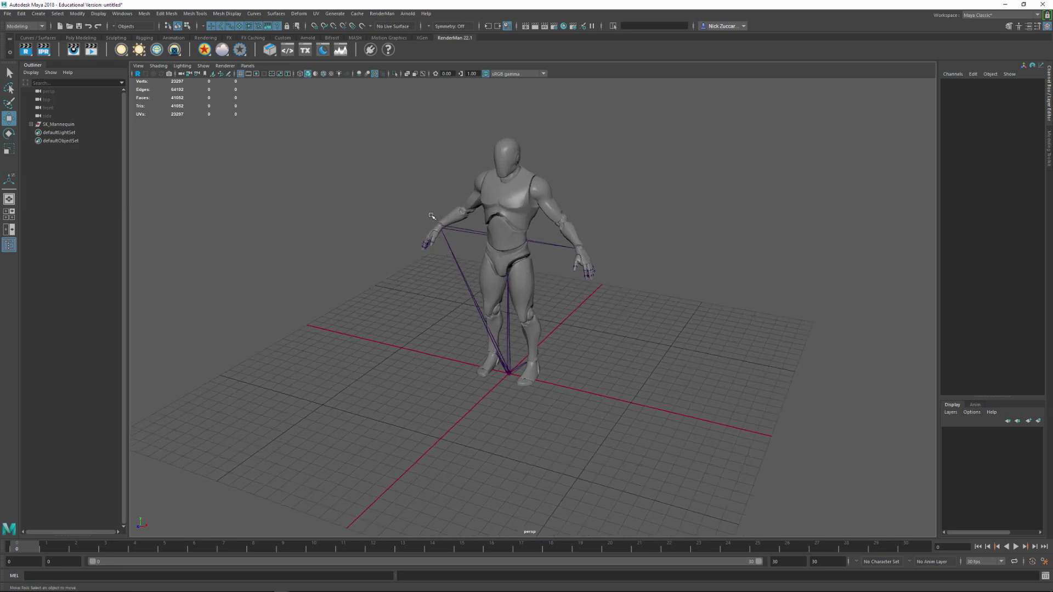
mouse_move(23, 151)
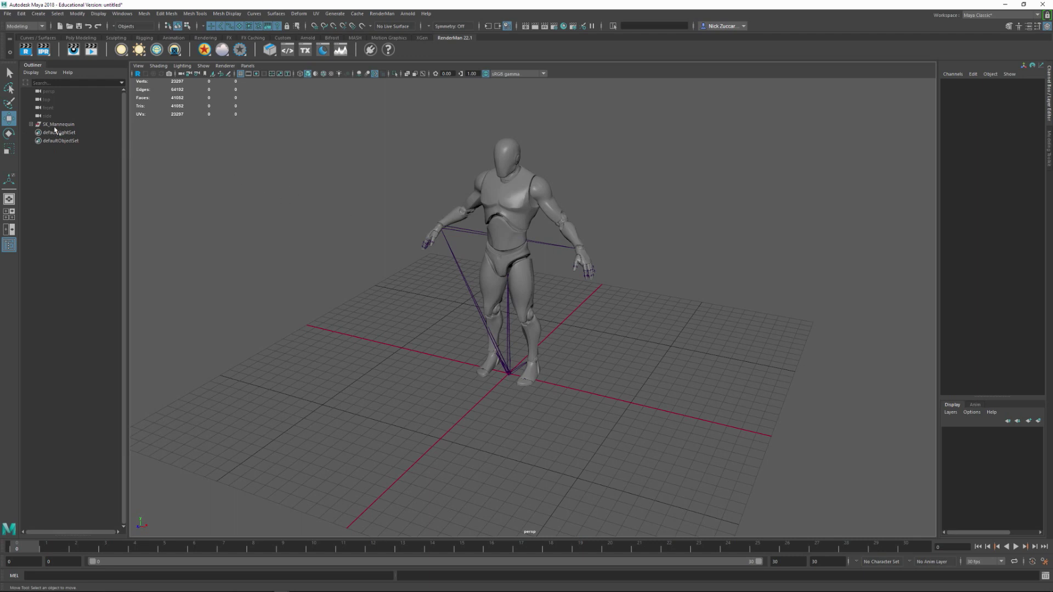
click(54, 123)
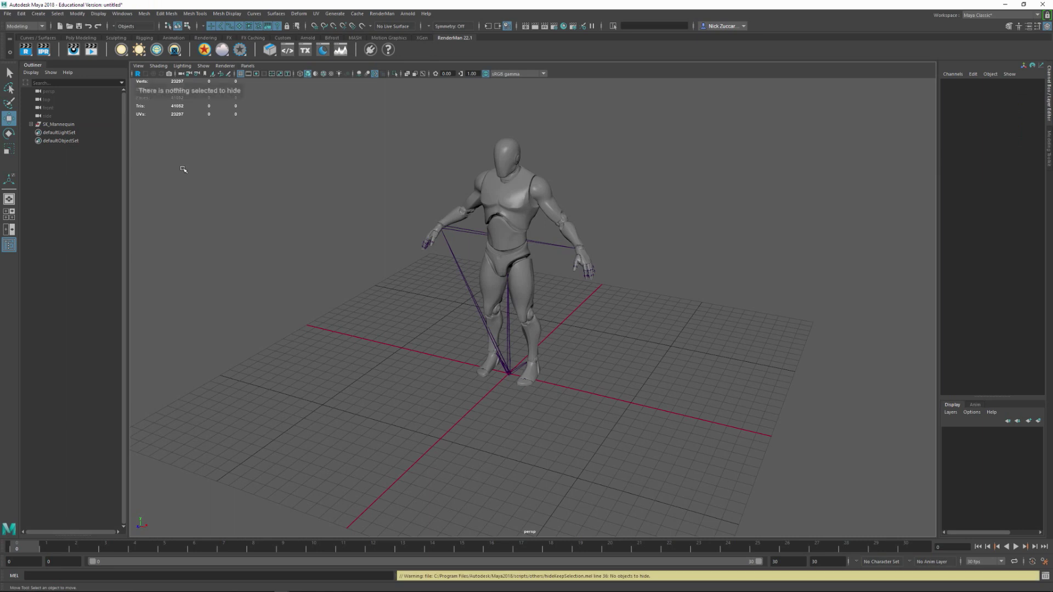
click(53, 125)
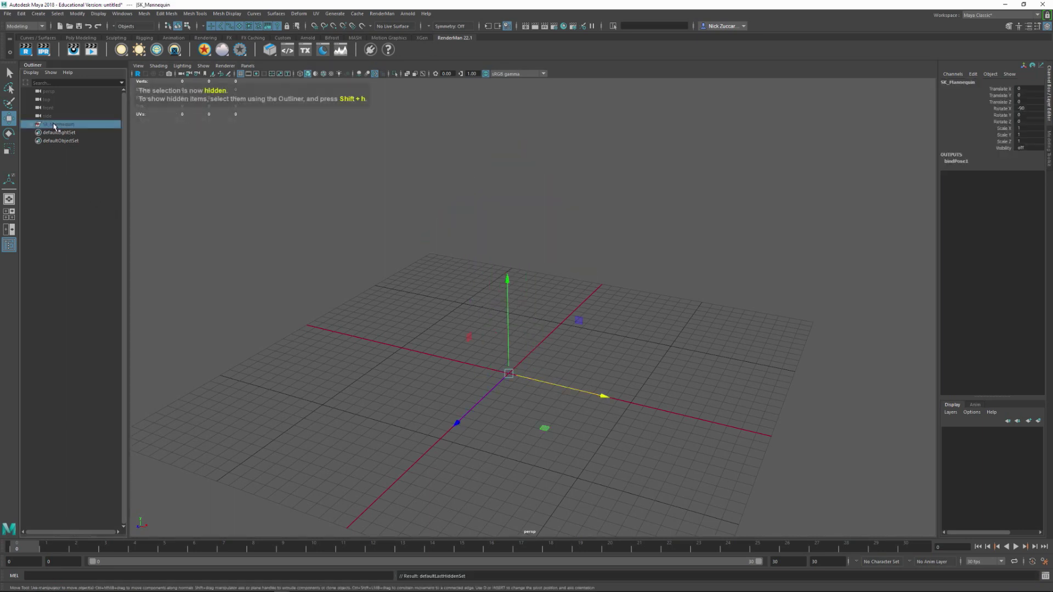
key(shift+h)
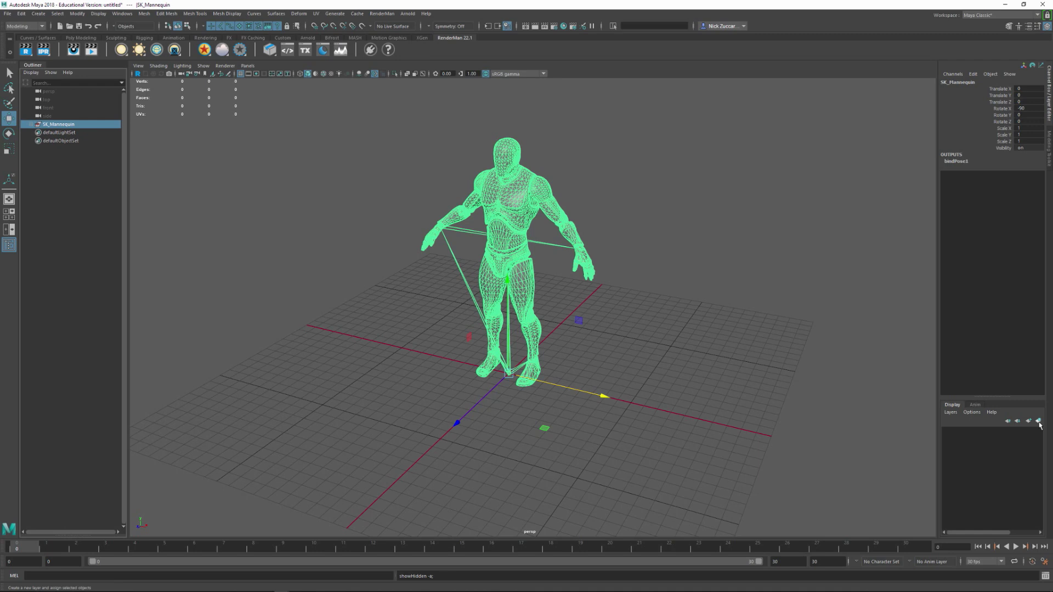
Step: Create a new layer from the selected mannequin and rename it ScaleRef_layer
click(1038, 423)
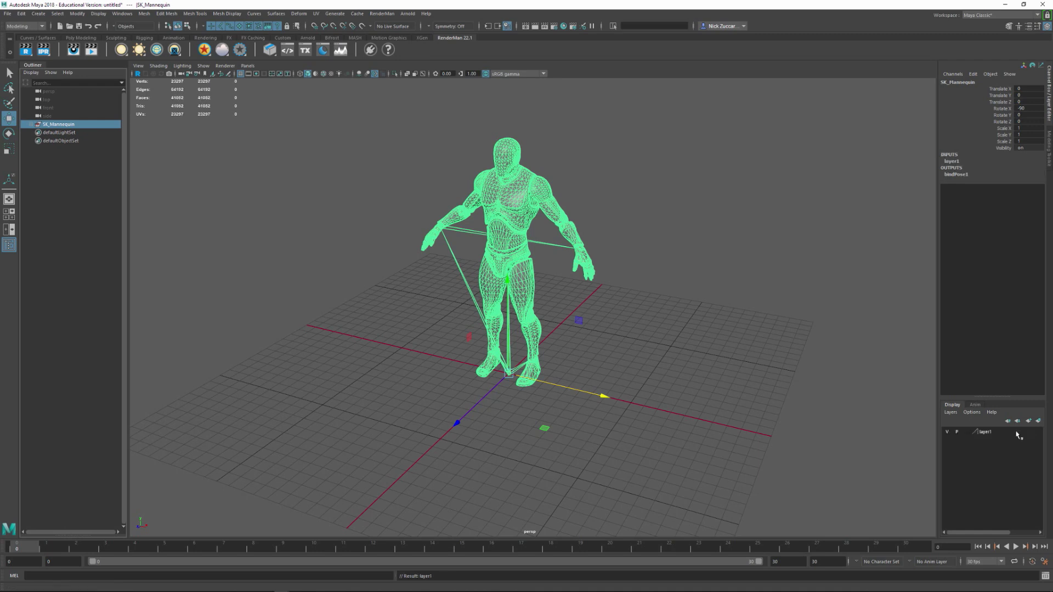
double_click(984, 432)
text(ScaleRef_layer)
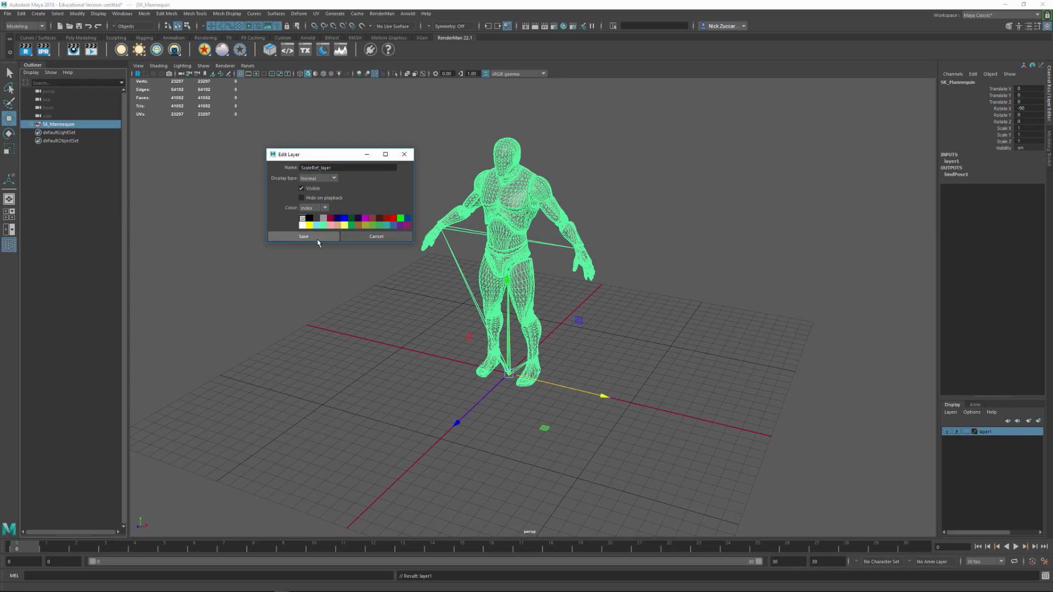
click(303, 236)
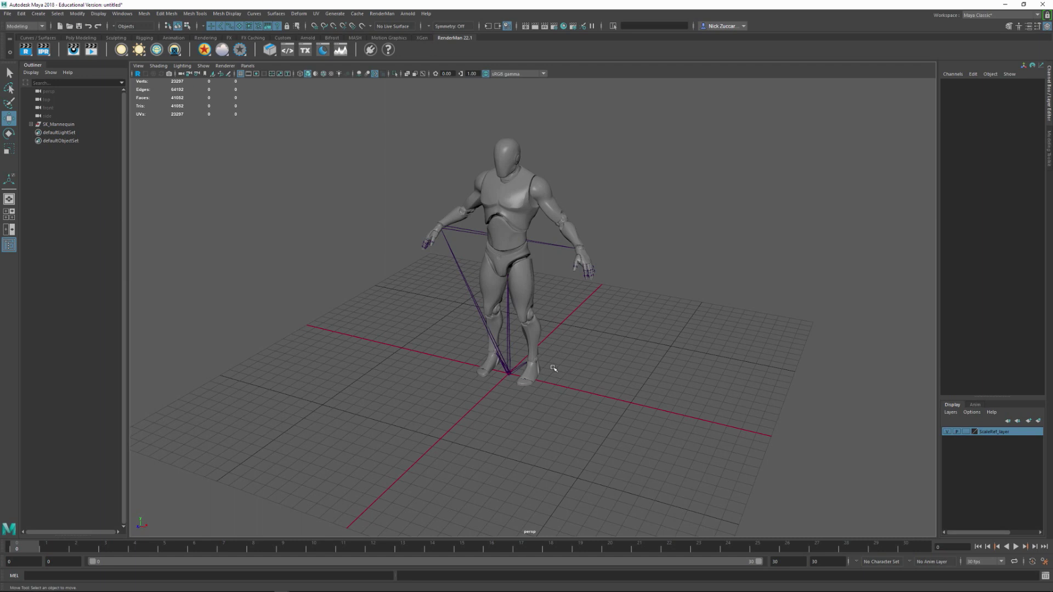
mouse_move(511, 388)
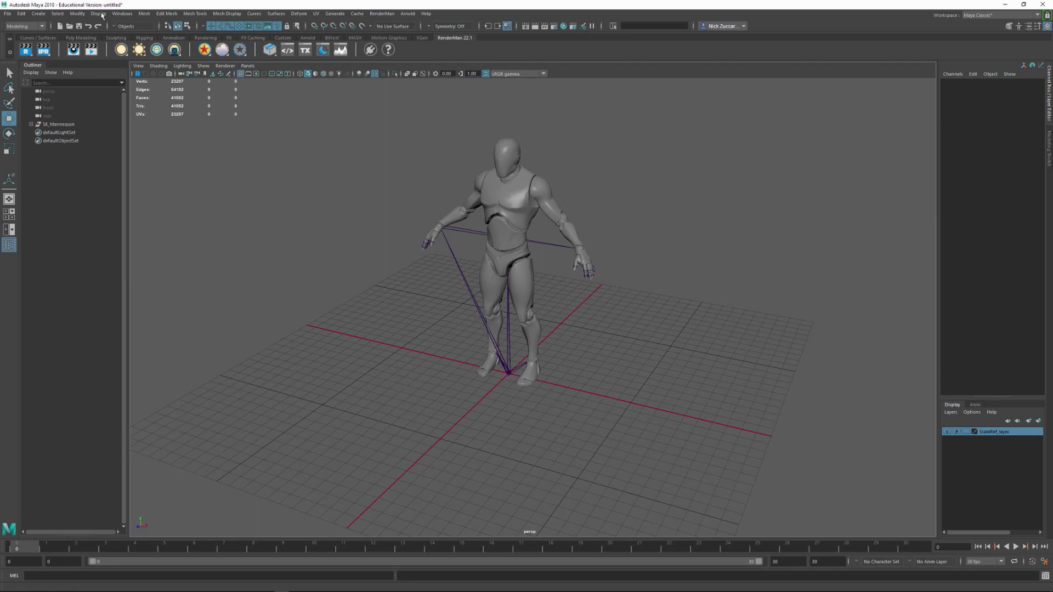
Step: Keep grid length 200, lines every 100 and 10 subdivisions, then Save Settings
click(98, 14)
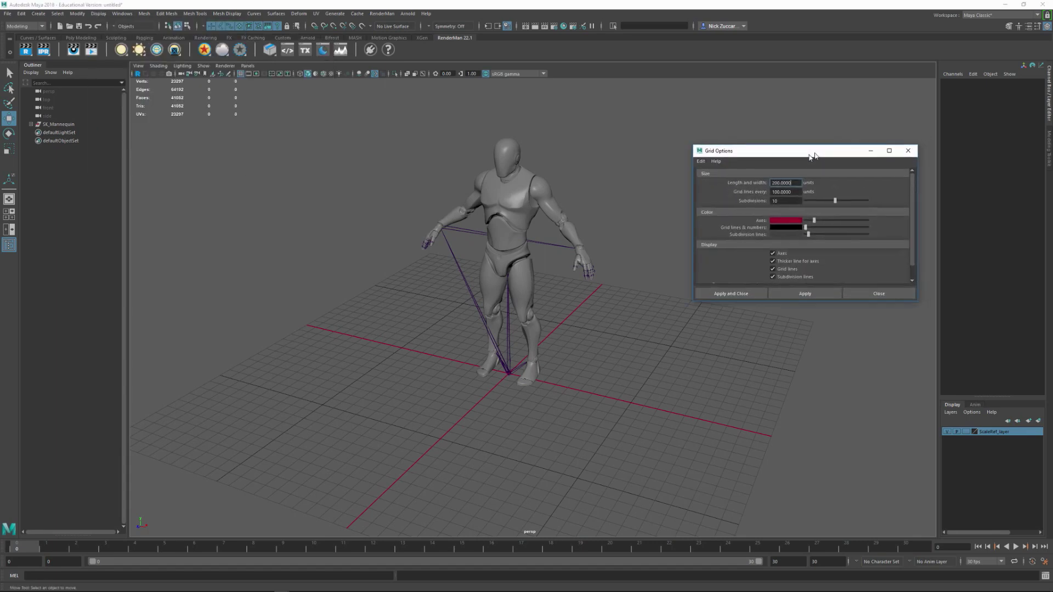
drag(813, 151, 787, 155)
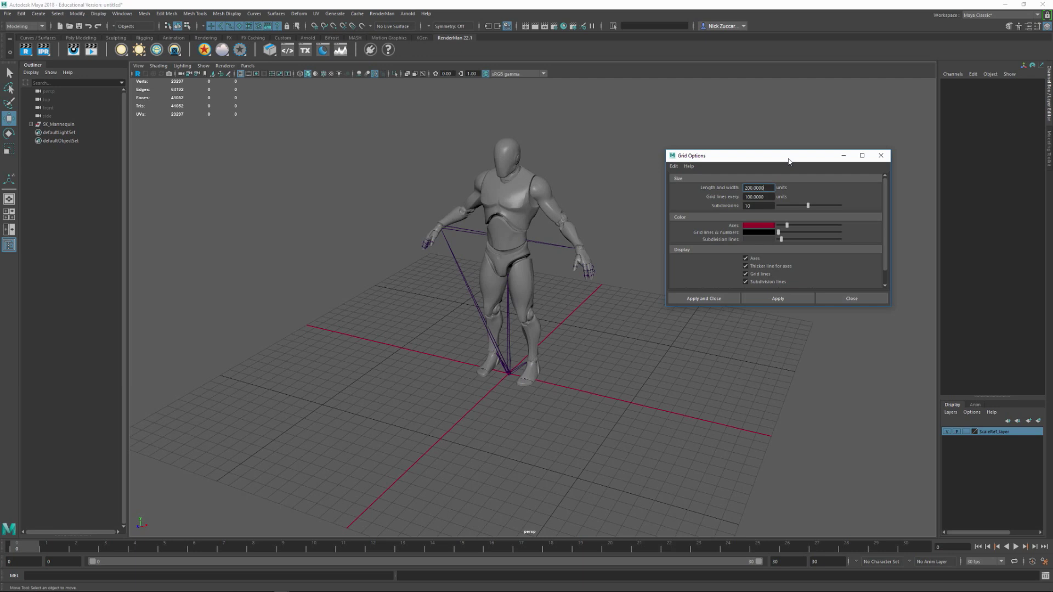
mouse_move(490, 252)
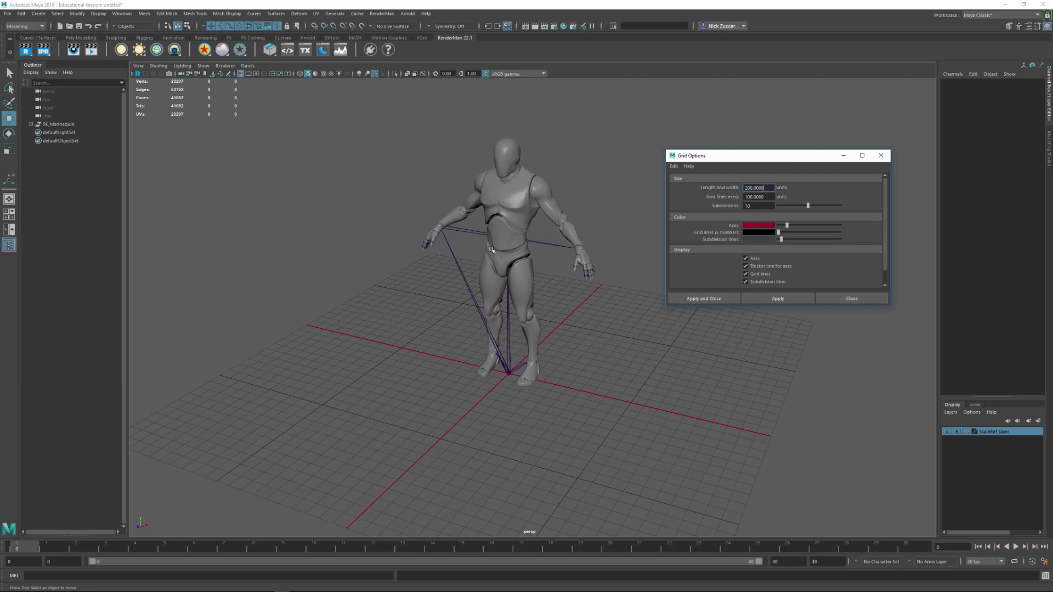
mouse_move(417, 525)
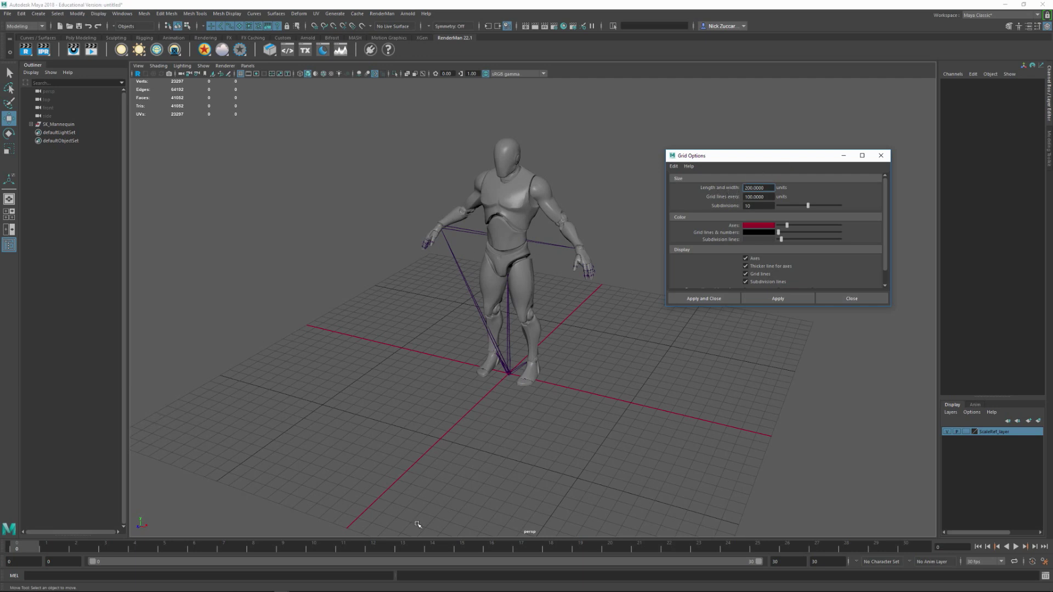
mouse_move(568, 521)
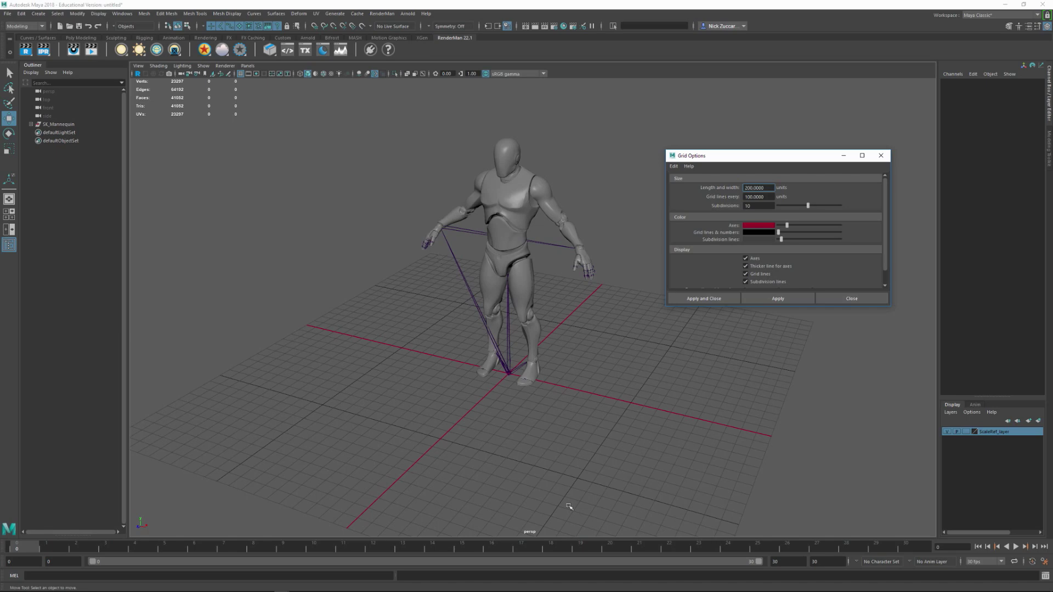
mouse_move(476, 398)
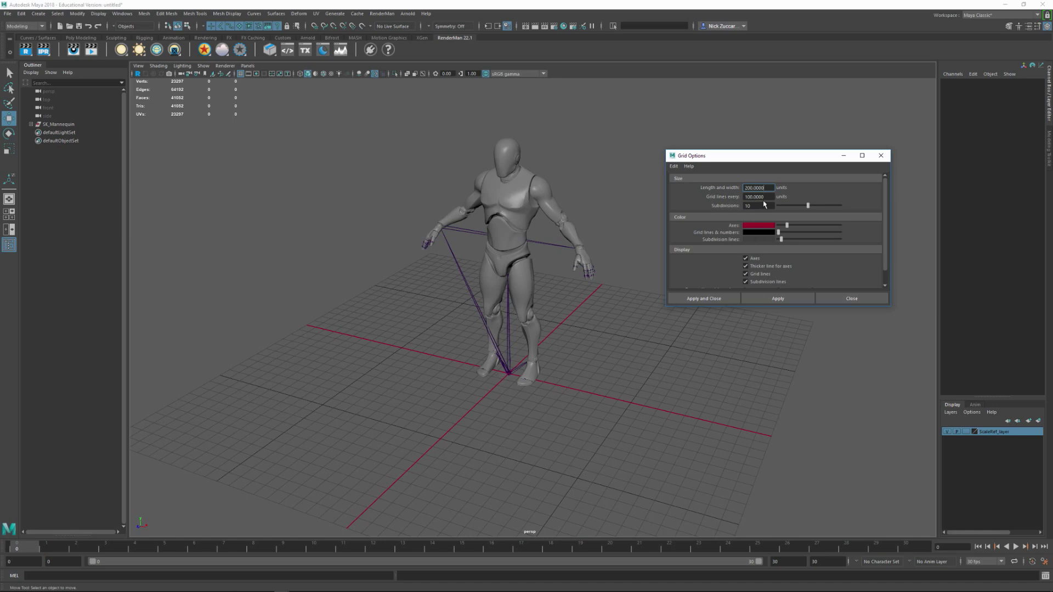
mouse_move(528, 382)
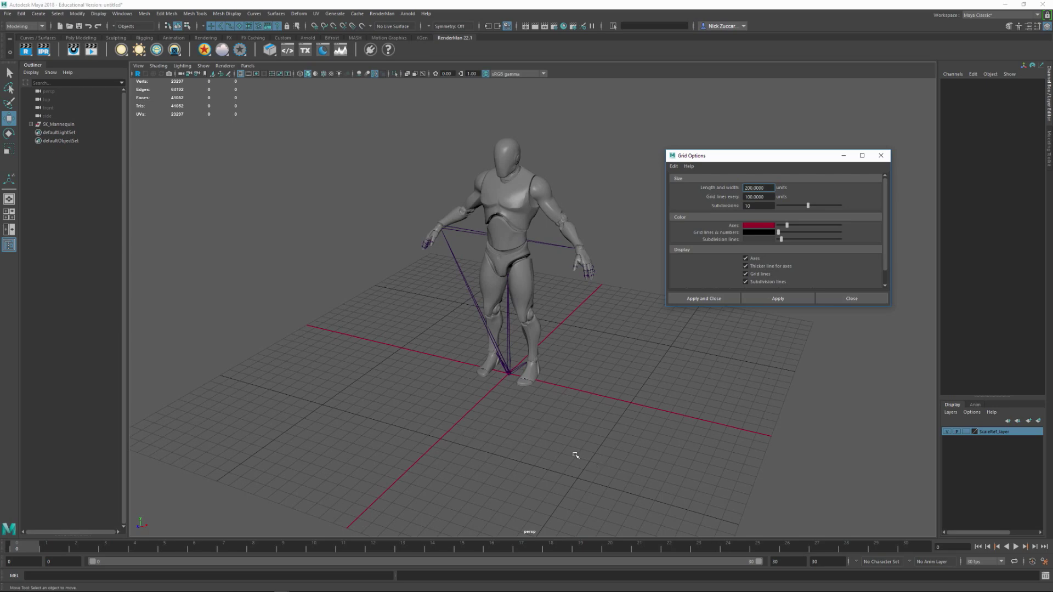
mouse_move(488, 389)
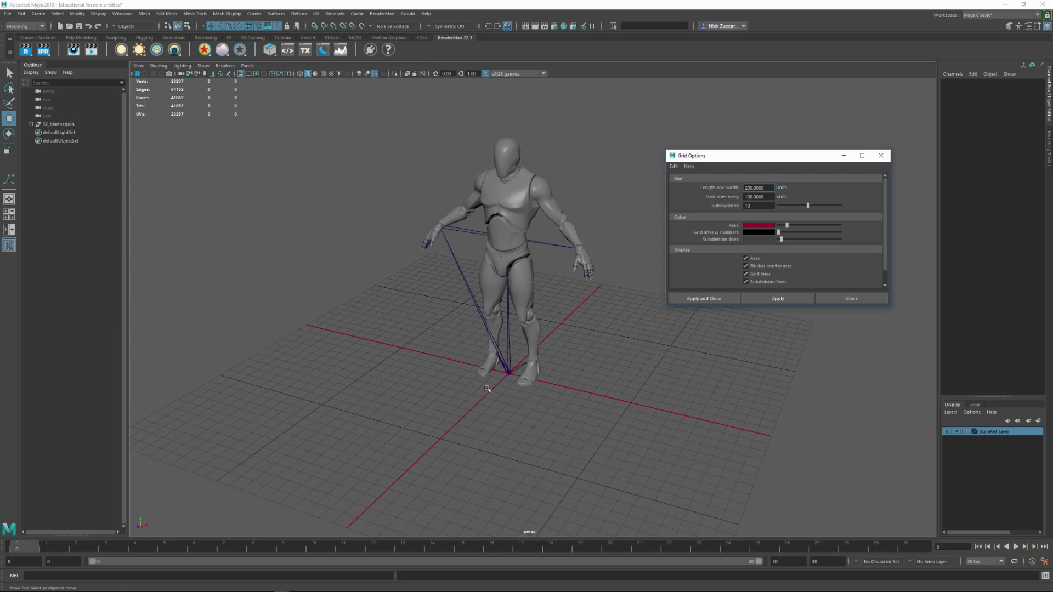
mouse_move(599, 428)
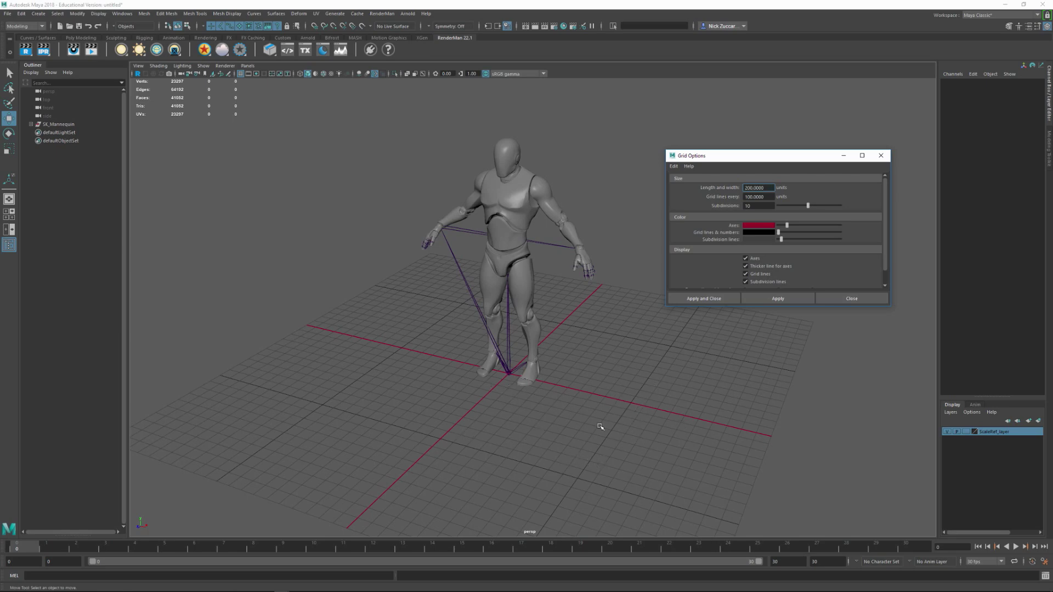
mouse_move(594, 444)
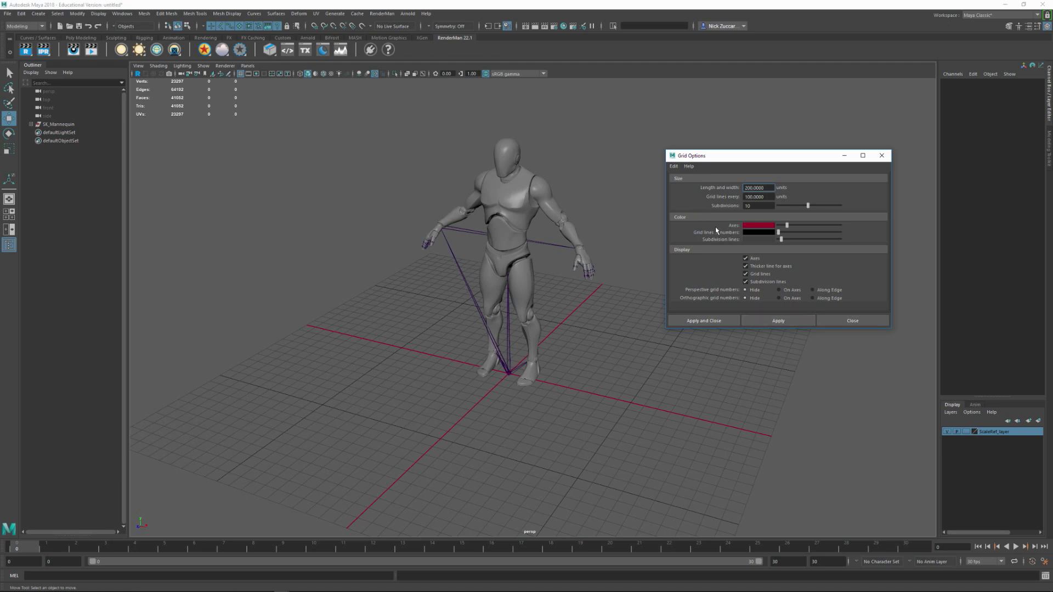
click(673, 166)
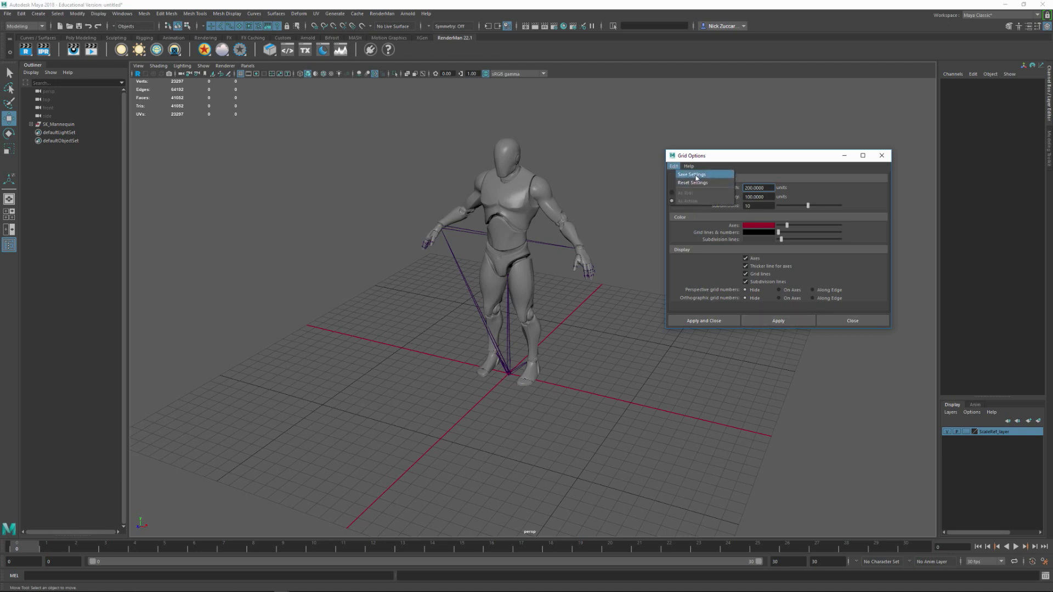
click(693, 173)
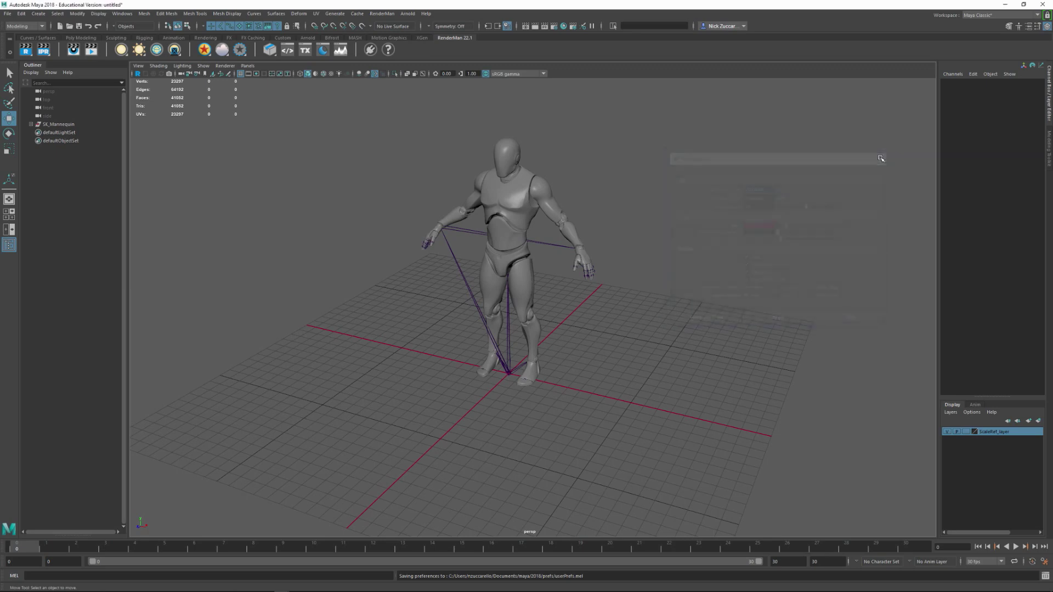